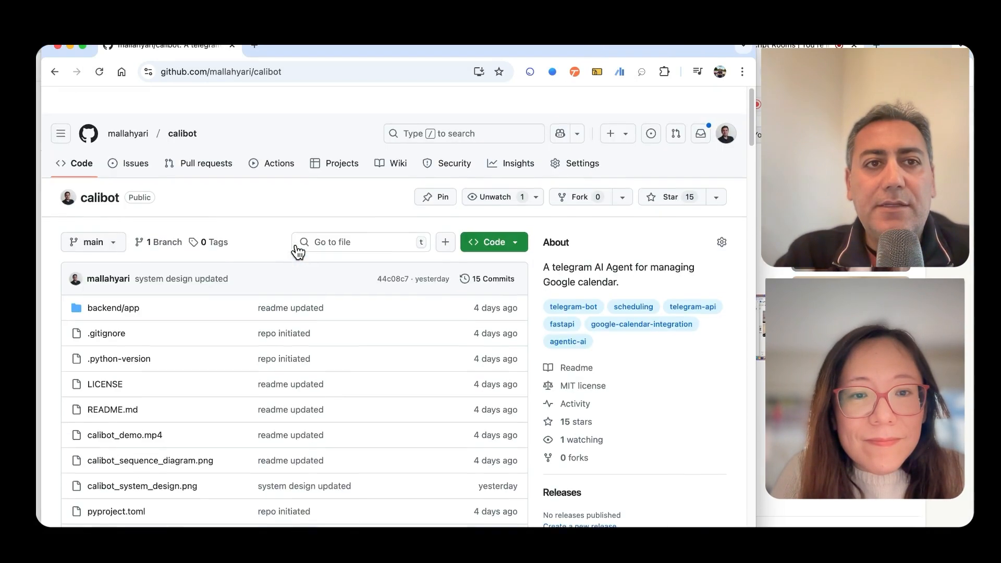
Scroll down the calibot repository page to the README description and feature list
scroll(down, 3)
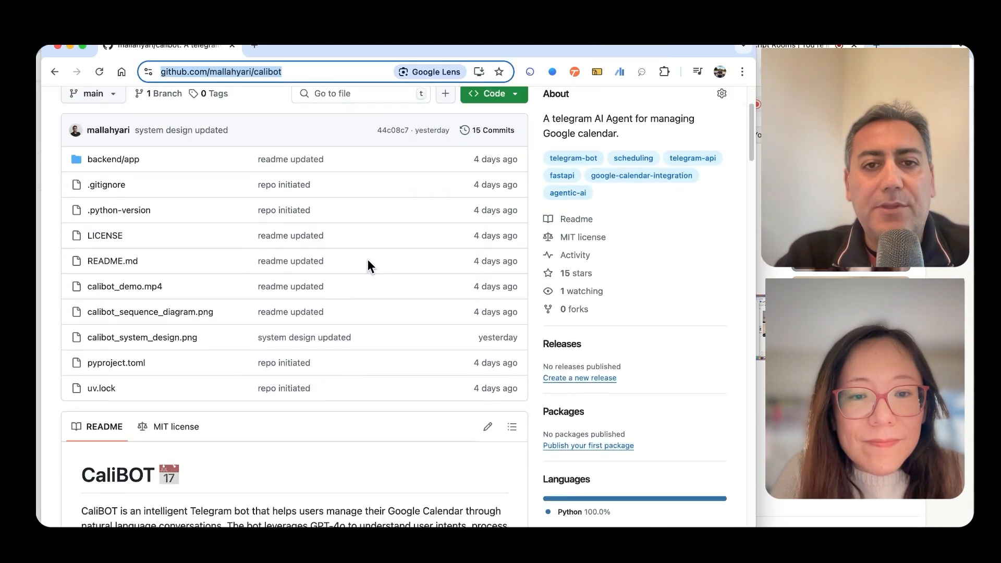
scroll(down, 3)
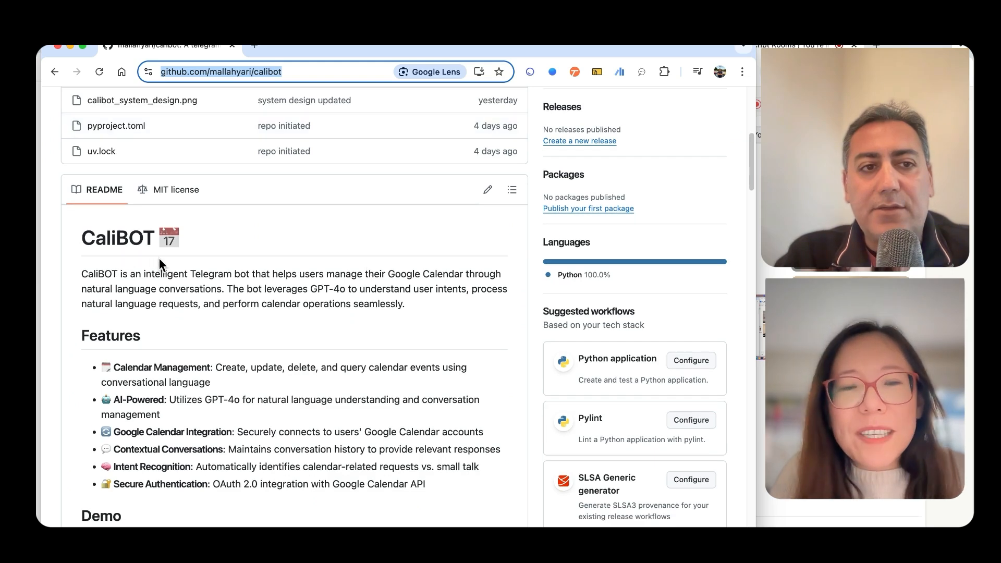
scroll(down, 3)
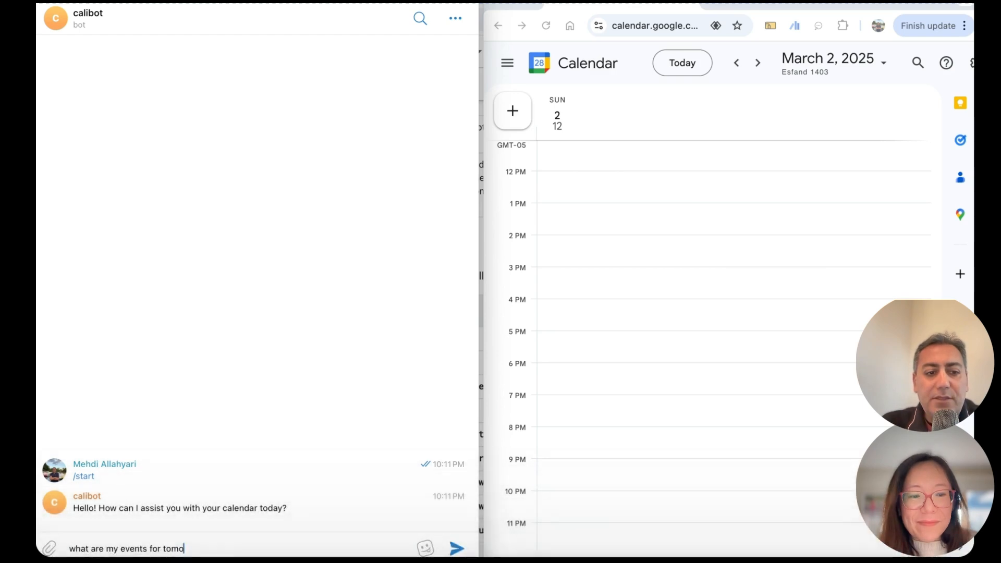
Send calibot the tomorrow's-events question, then request a 10–11am appointment with Mike tomorrow
click(456, 548)
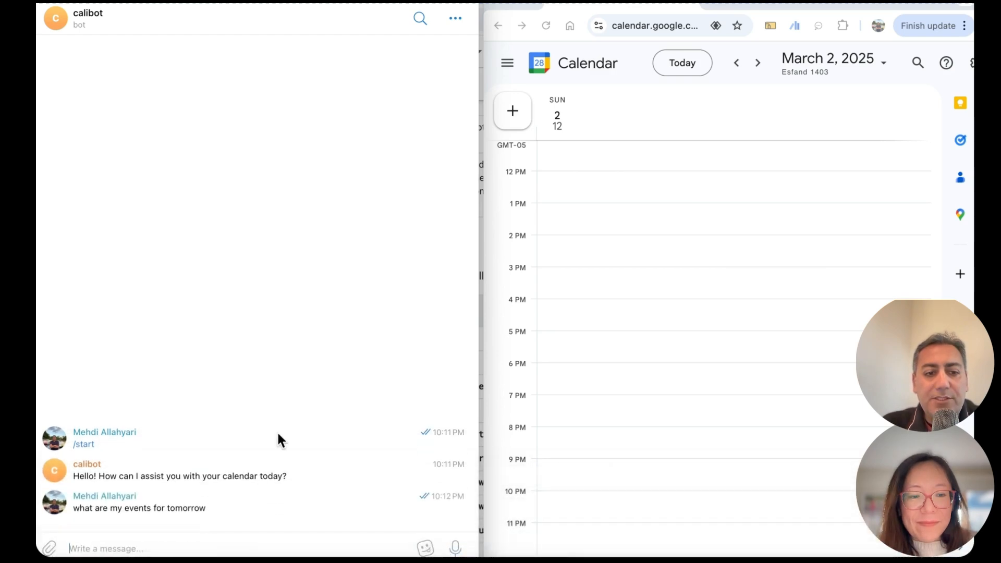
mouse_move(700, 270)
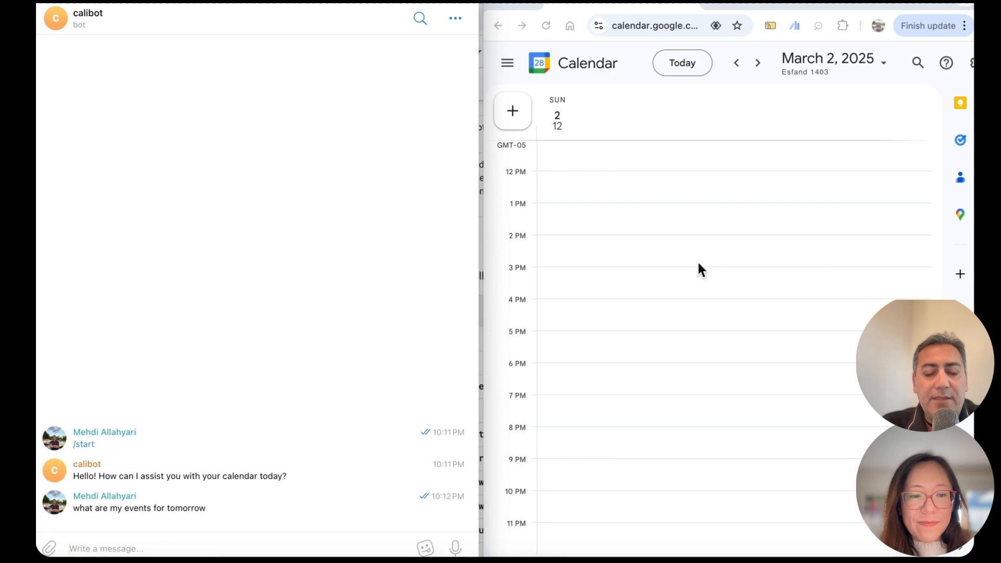
text(can you)
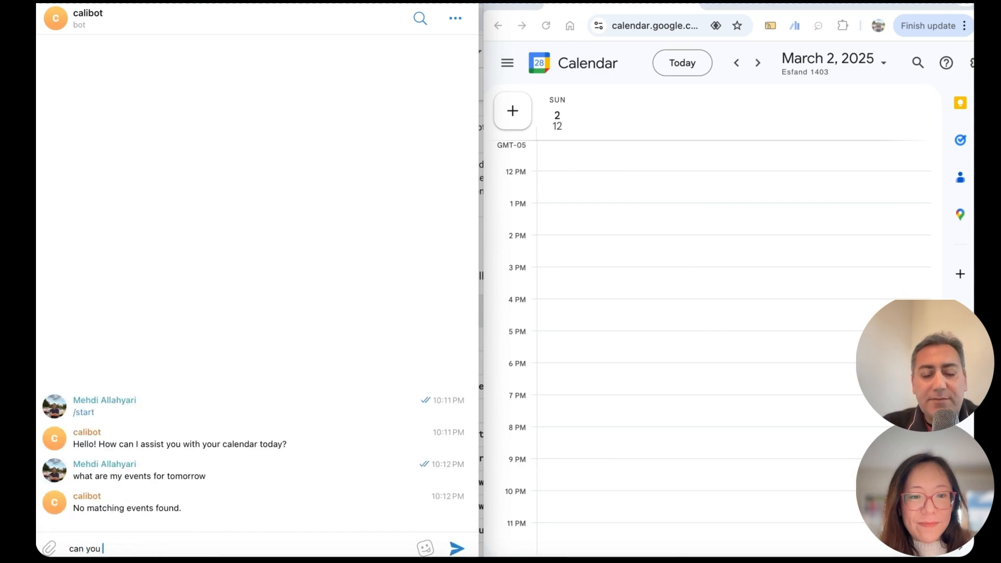
text(make an)
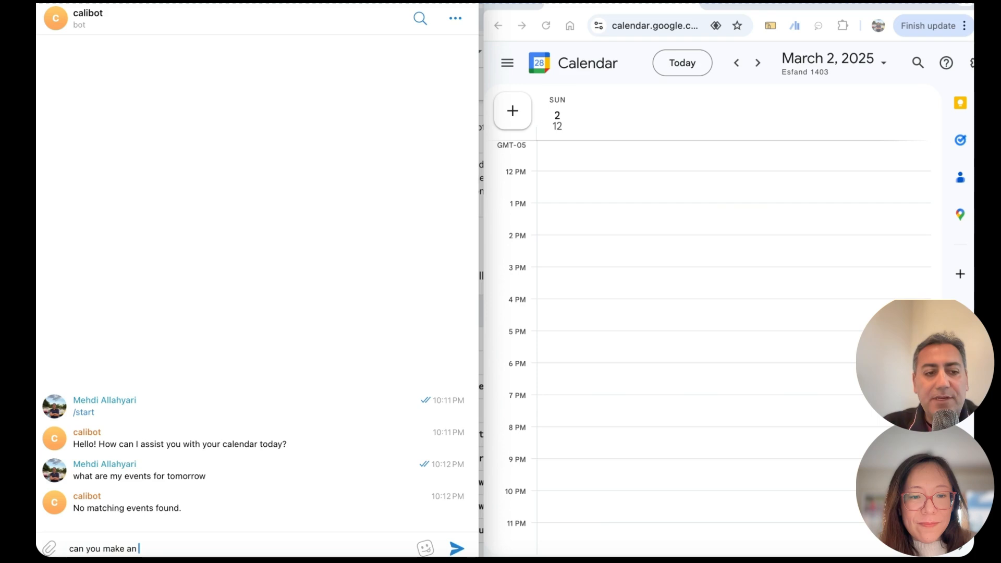
text(a)
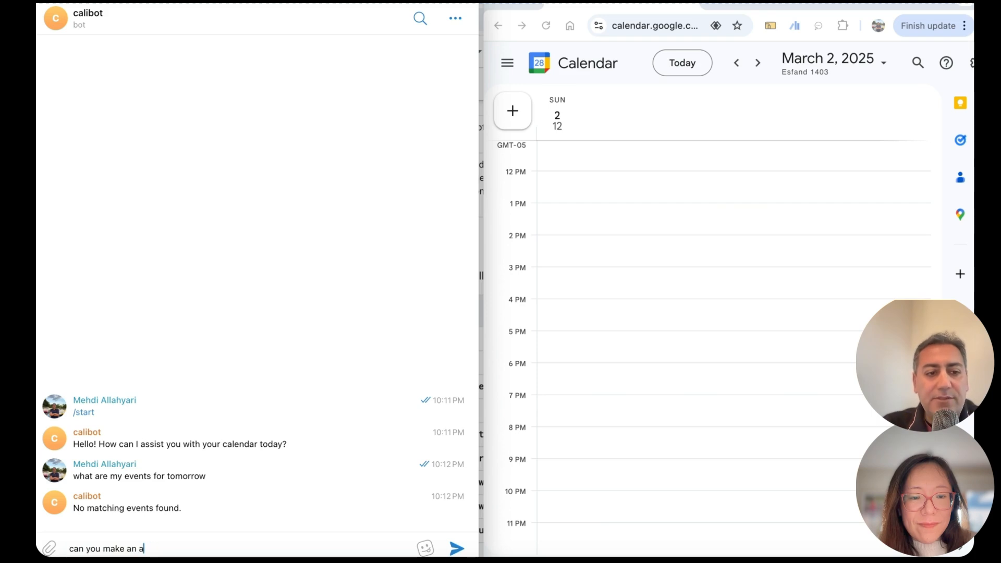
text(ppointment with)
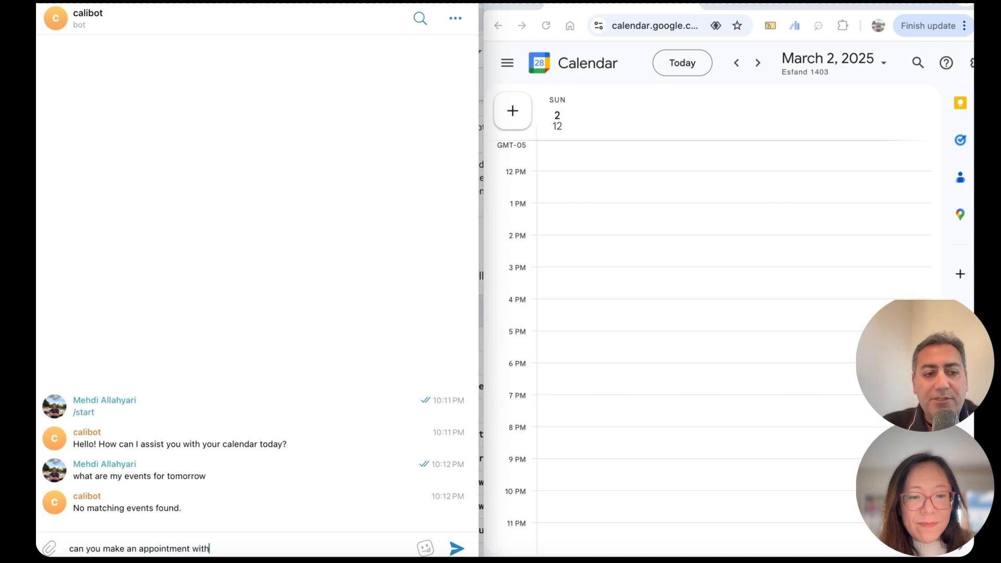
text(mike for tom)
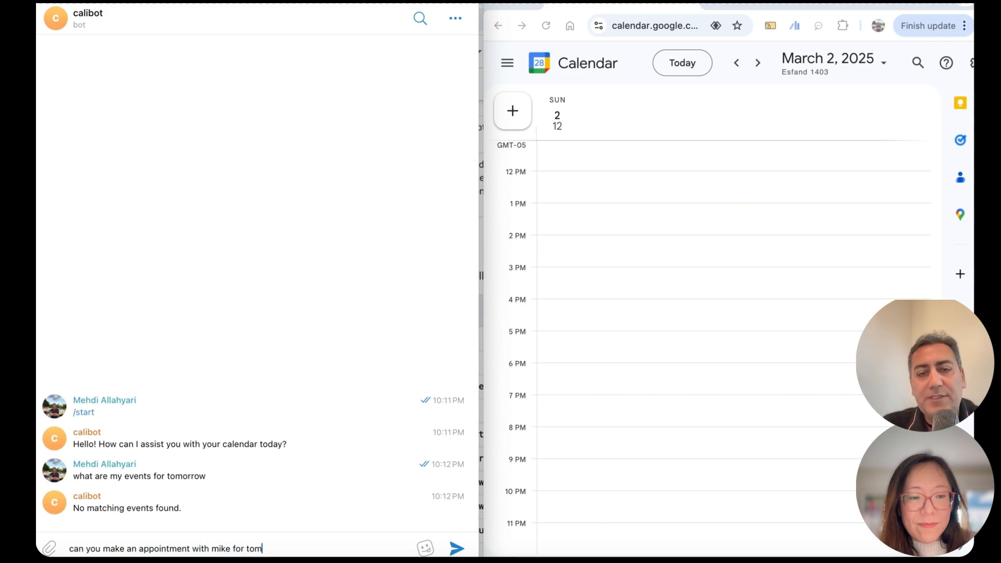
text(orrow)
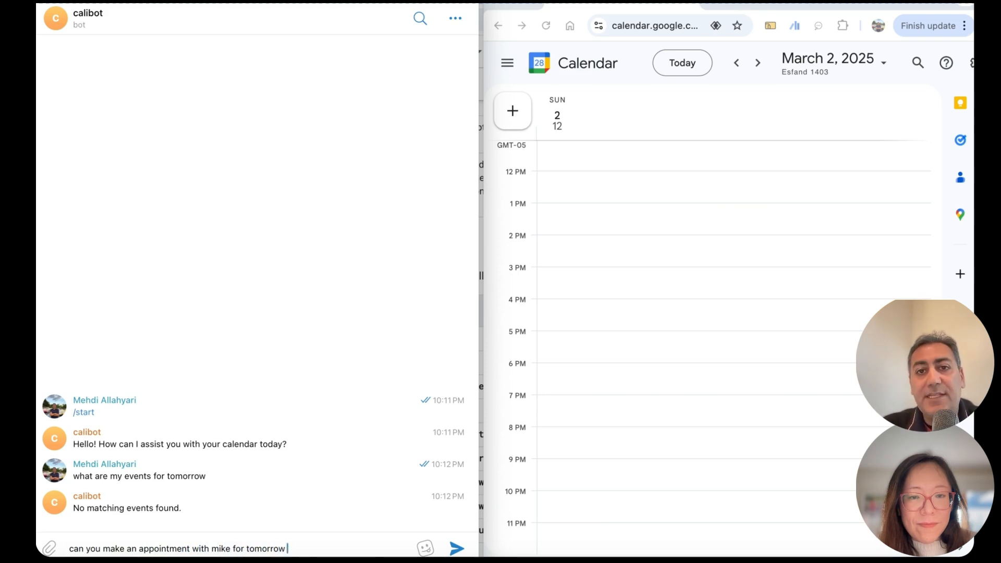
text(from 10)
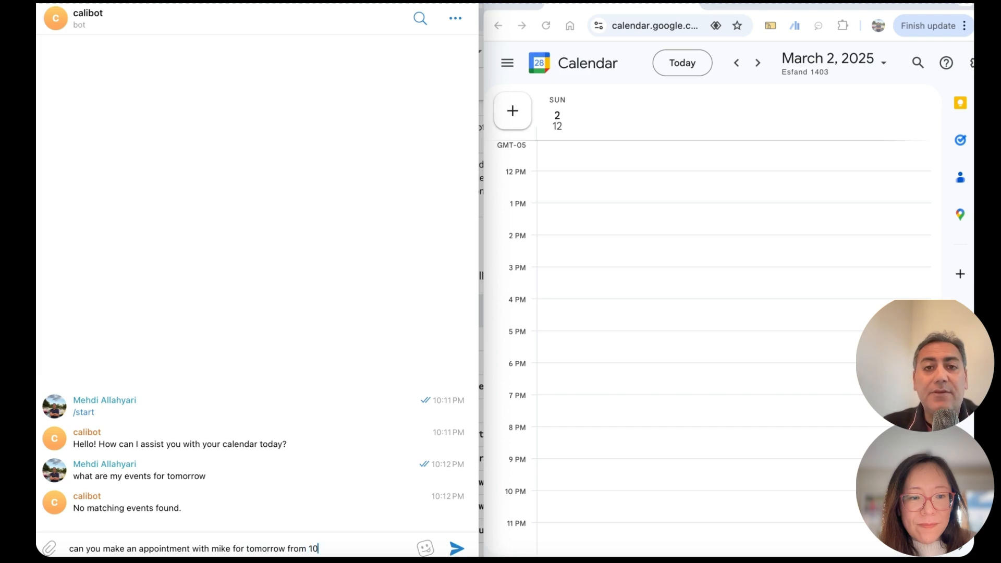
text(t)
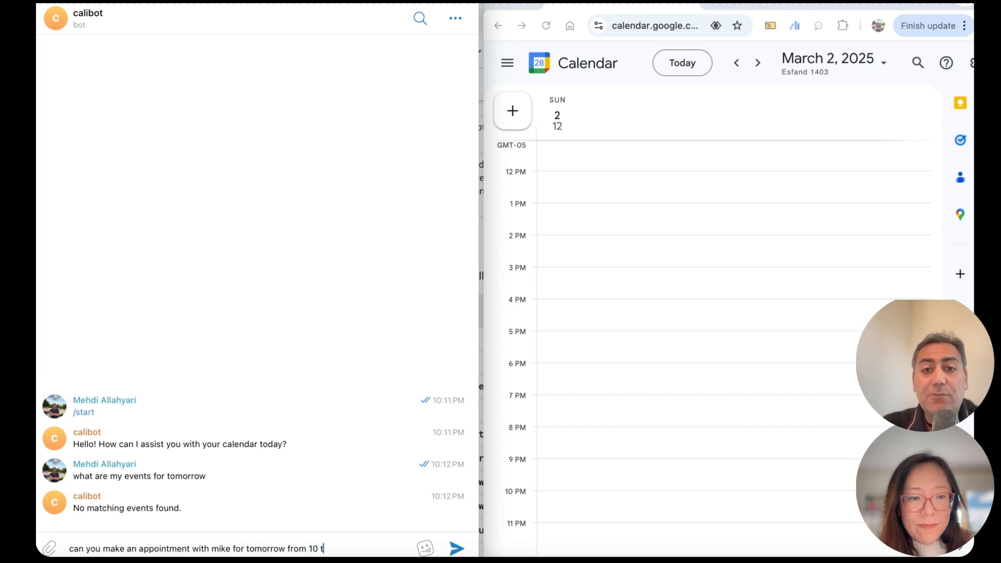
click(457, 549)
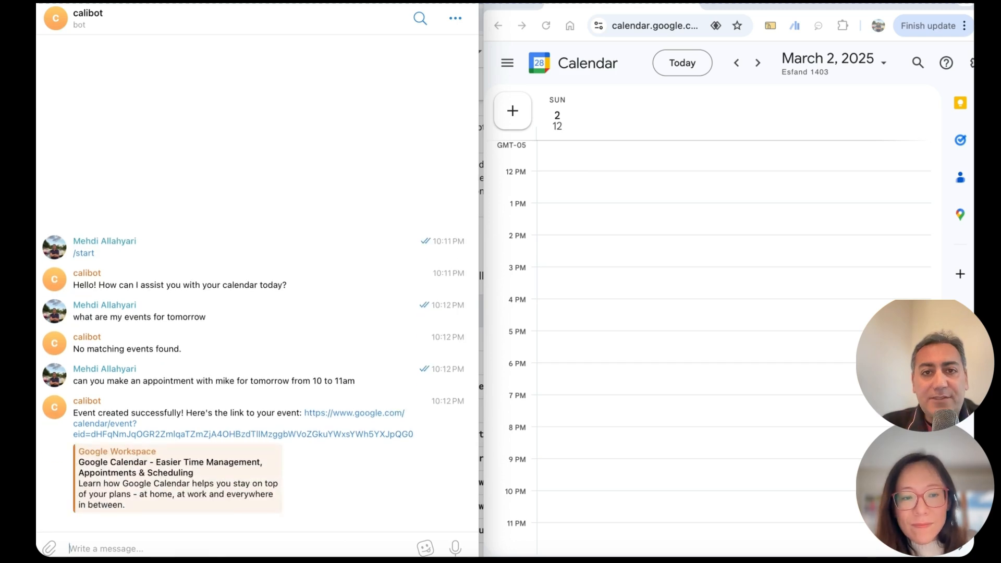
mouse_move(779, 344)
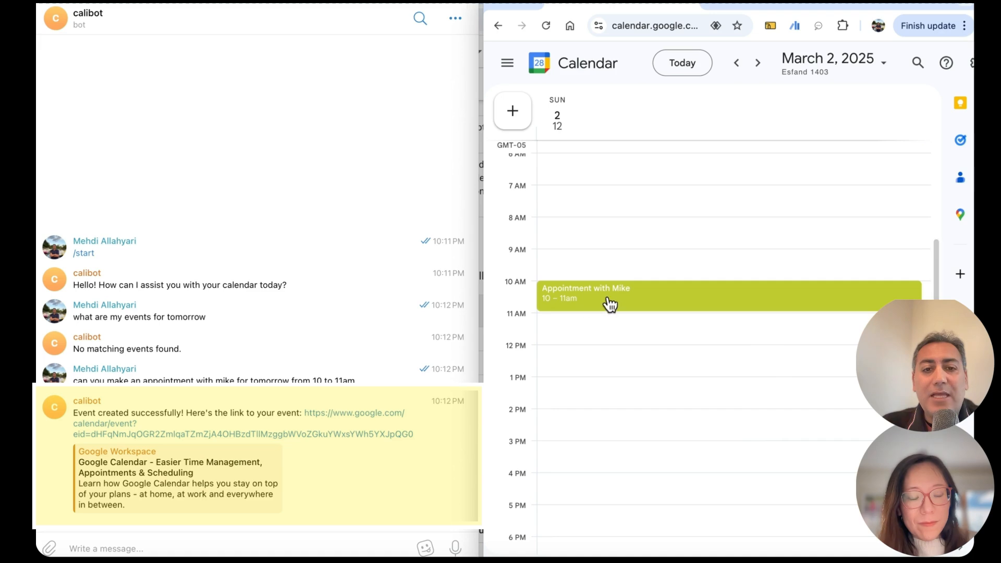
Type 'can you update the time from 10 to 2to' to calibot, aiming for 2–3 pm
scroll(up, 3)
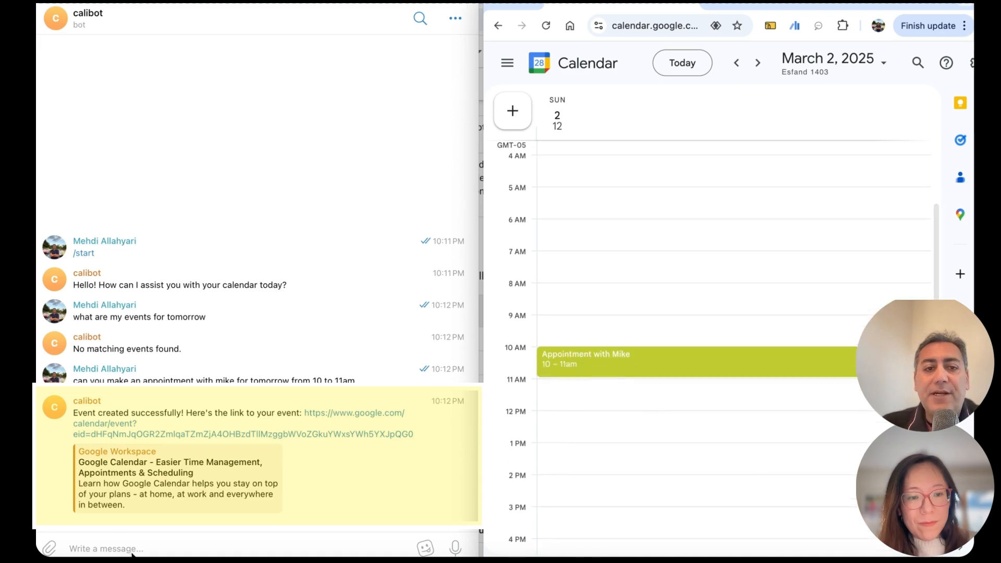
text(can you)
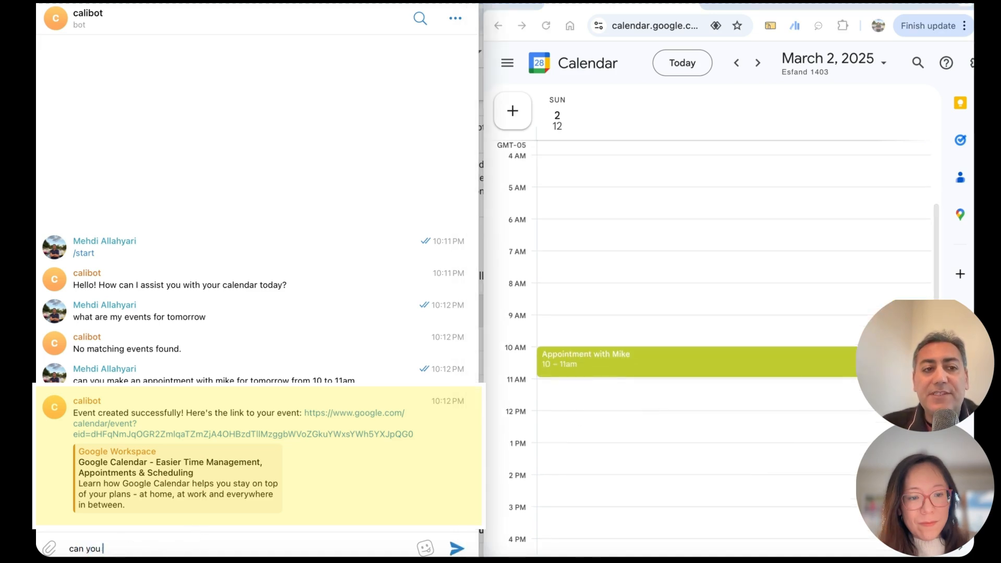
text(update)
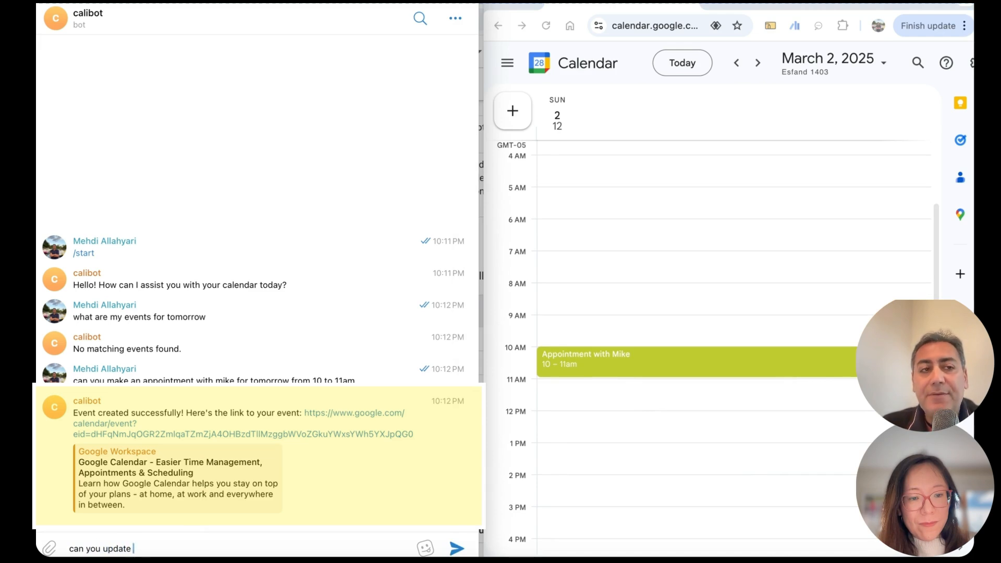
text(the time from 10)
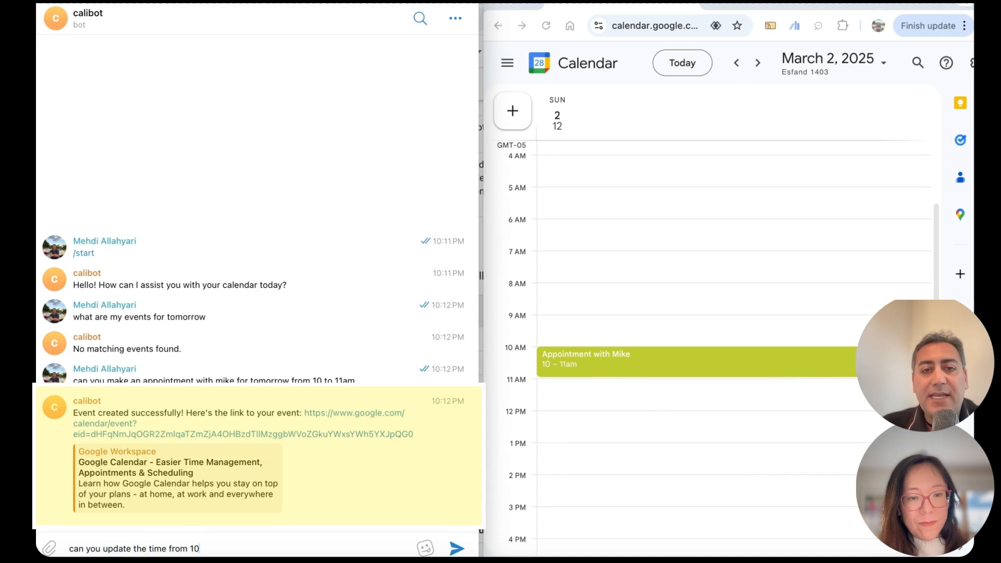
text(to)
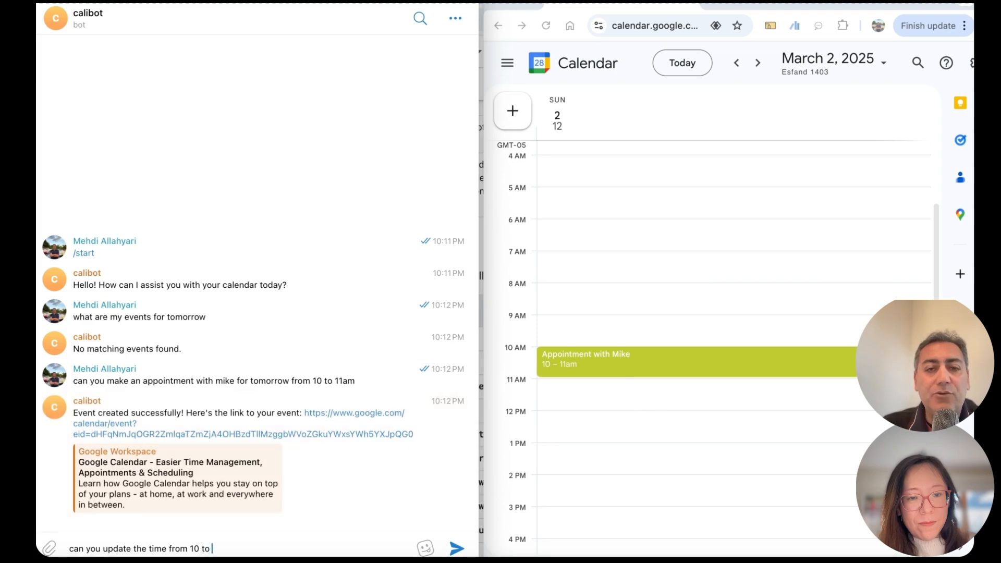
text(2to e)
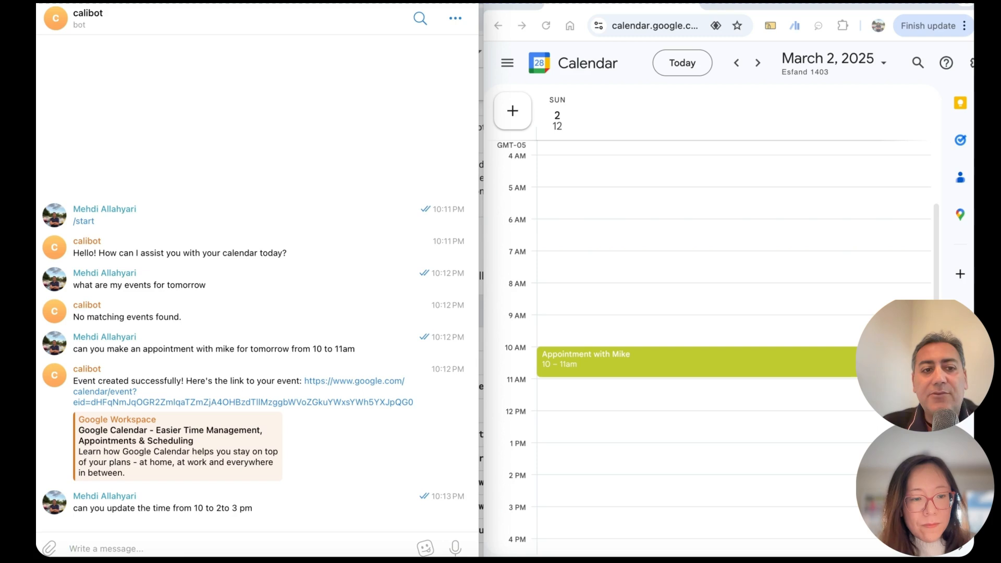
Scroll down the chat to calibot's prompt confirming the 2:00–3:00 PM move
scroll(down, 3)
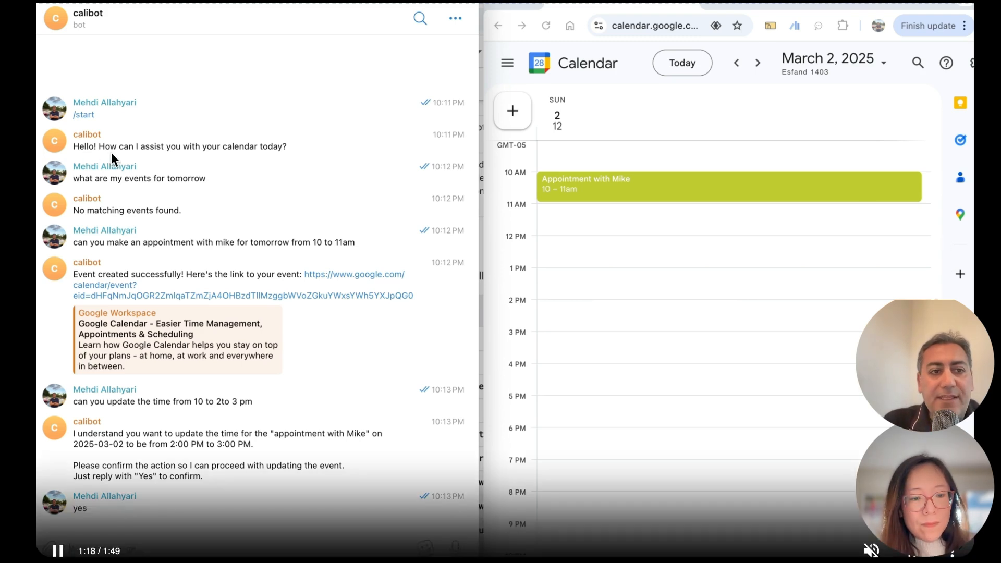
mouse_move(253, 195)
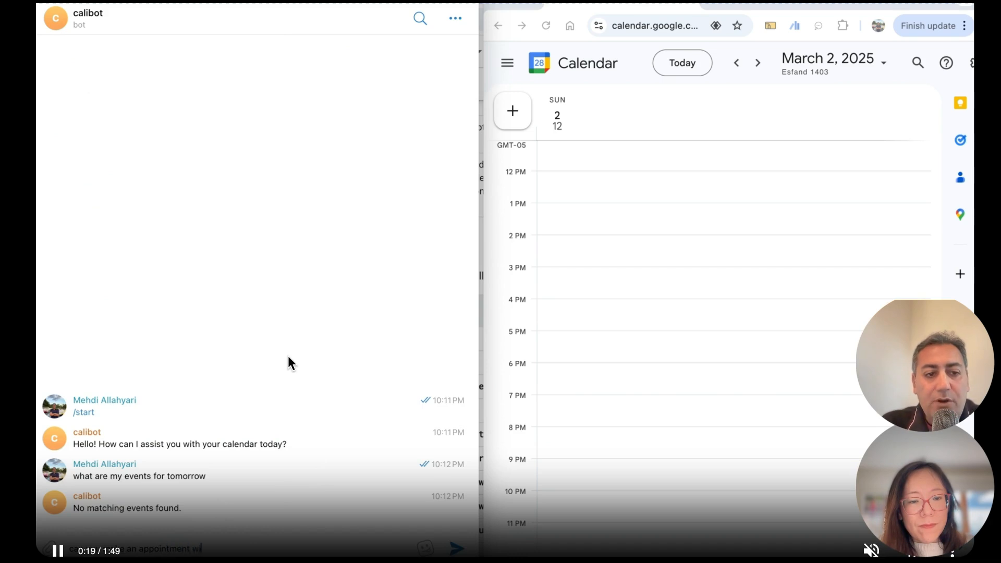
Send calibot 'can you make an appointment with mike for tomorrow from 10 to 11am'
text(can you make an appointment with mike for t)
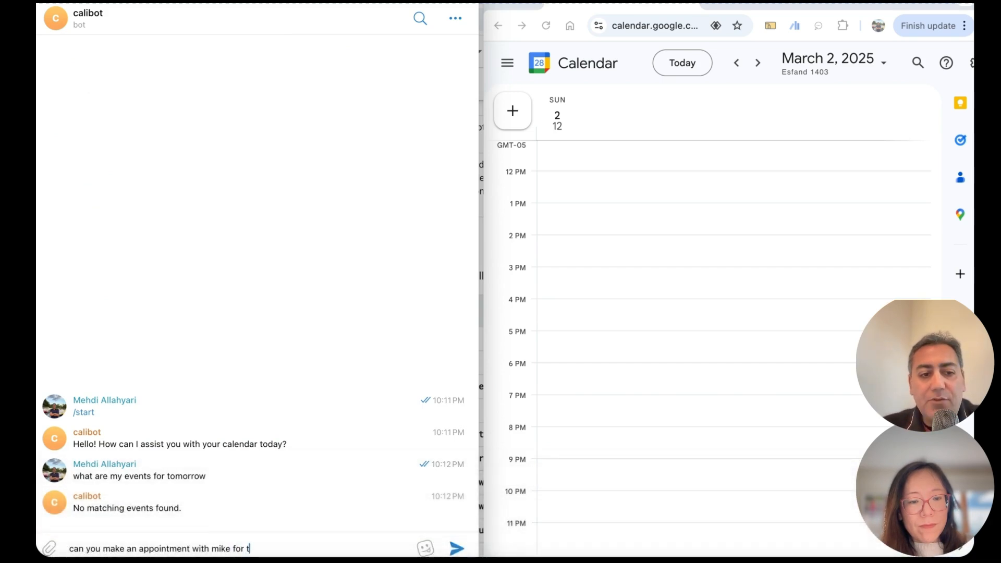
text(omorrow)
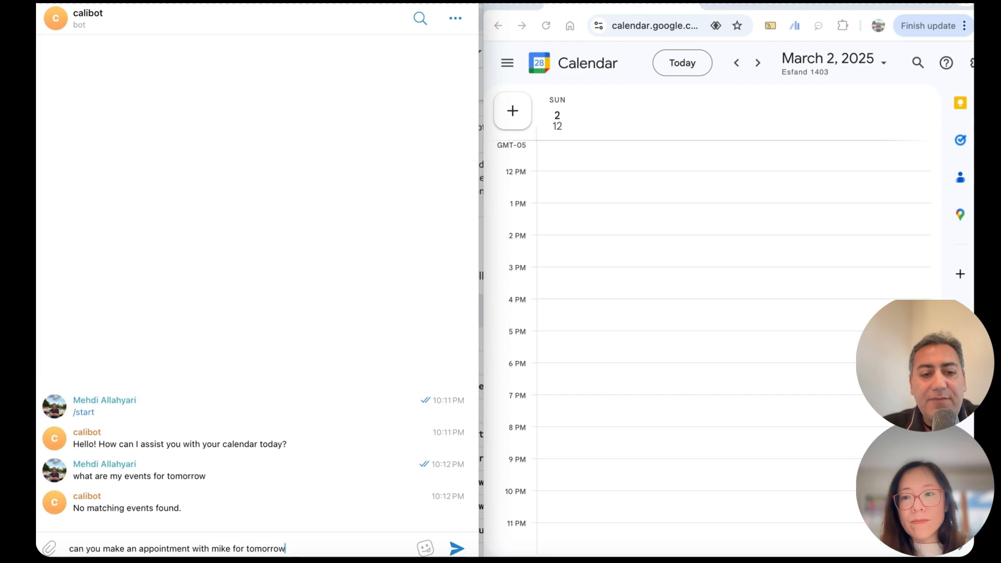
text(from 1)
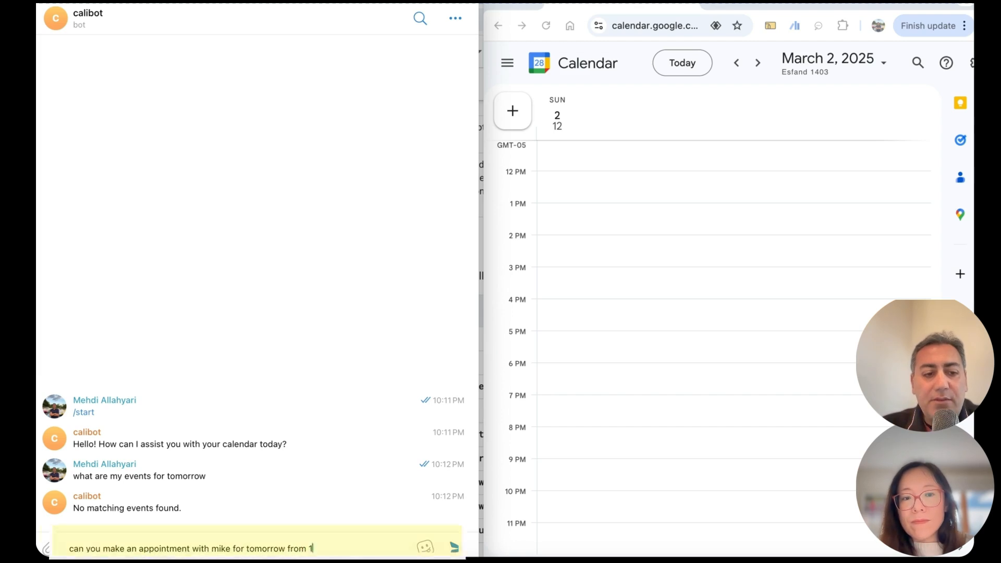
text(0)
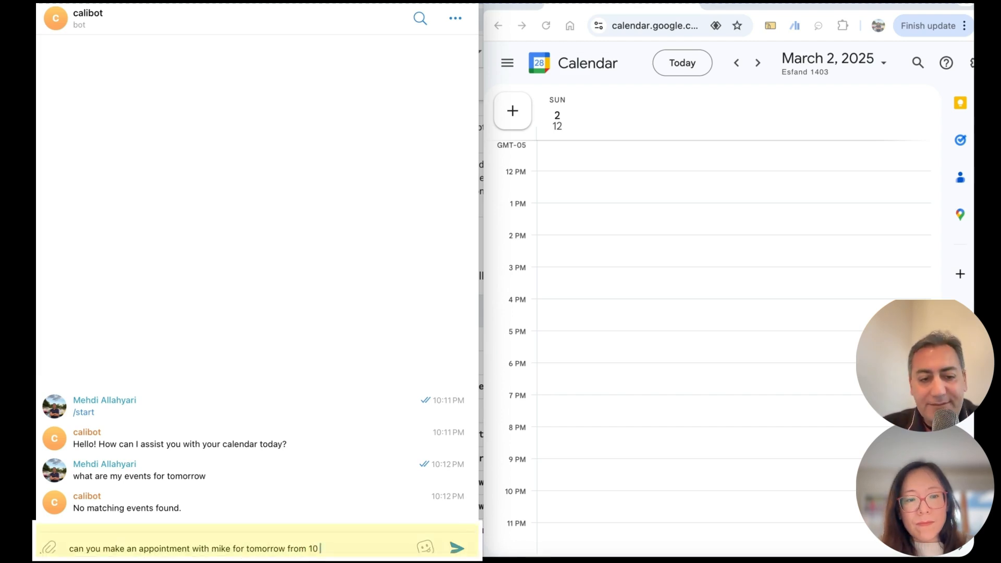
text(to 11am)
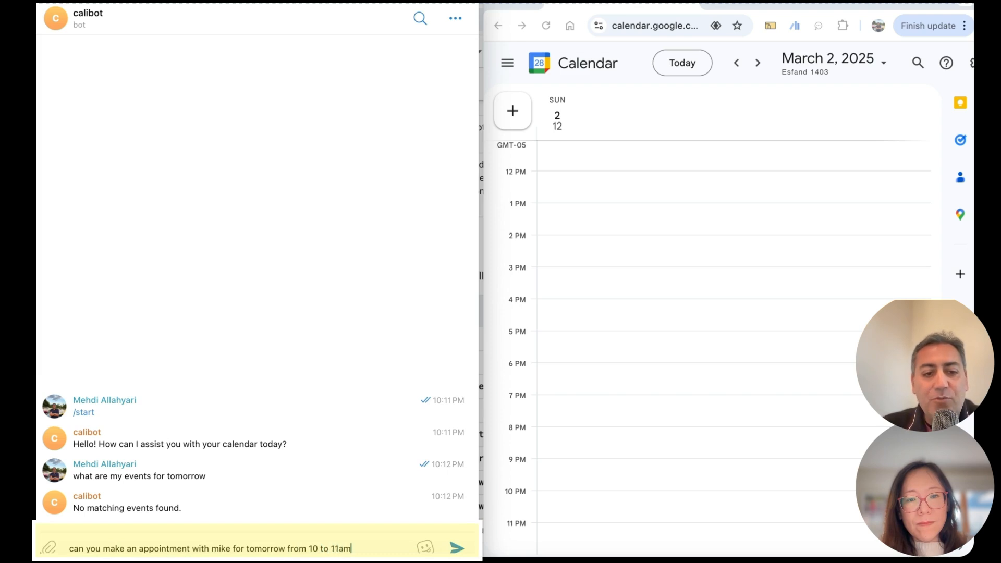
click(457, 548)
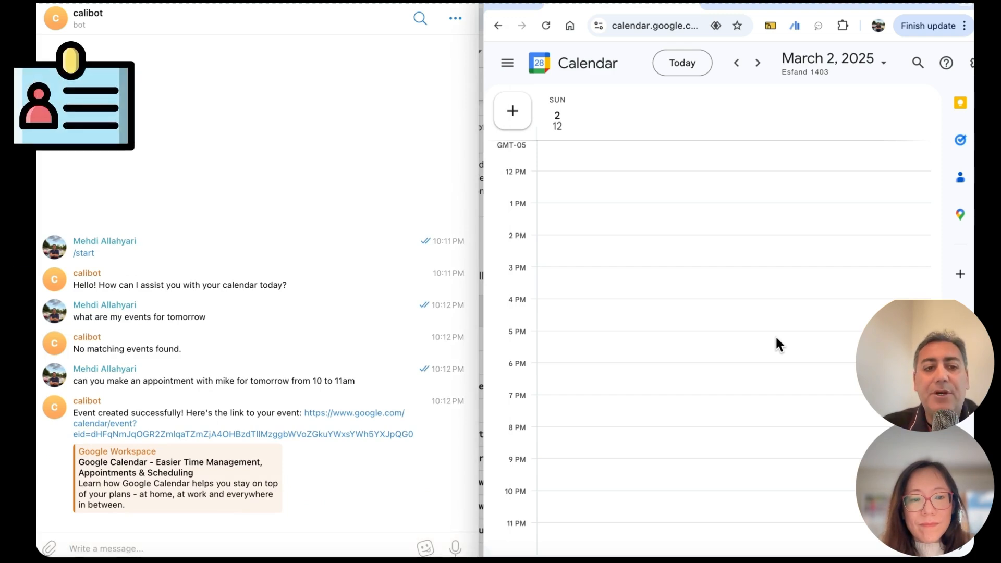
Type 'can you update the time from 10 to 2to 3' to calibot to reschedule Mike's appointment
scroll(up, 3)
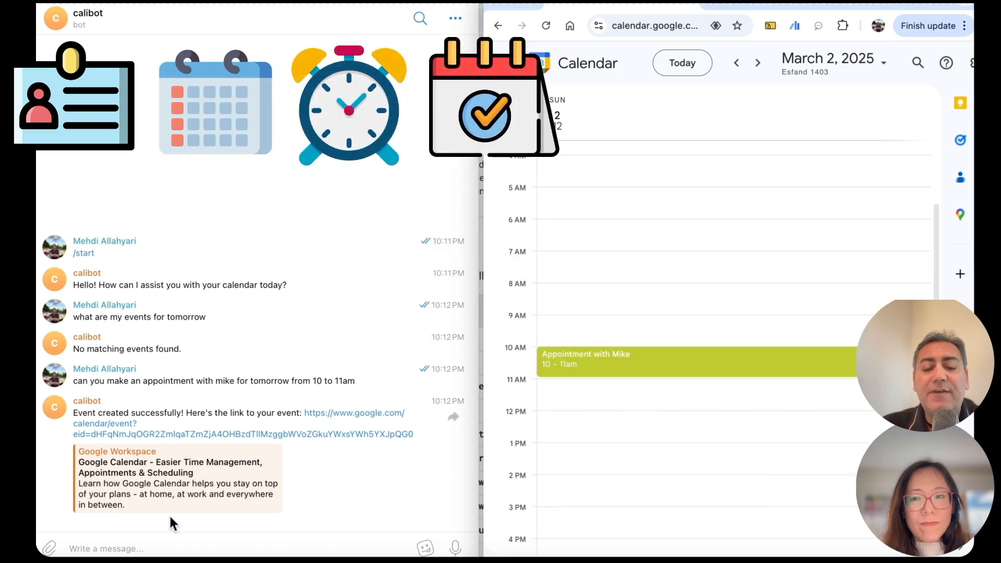
text(can you update)
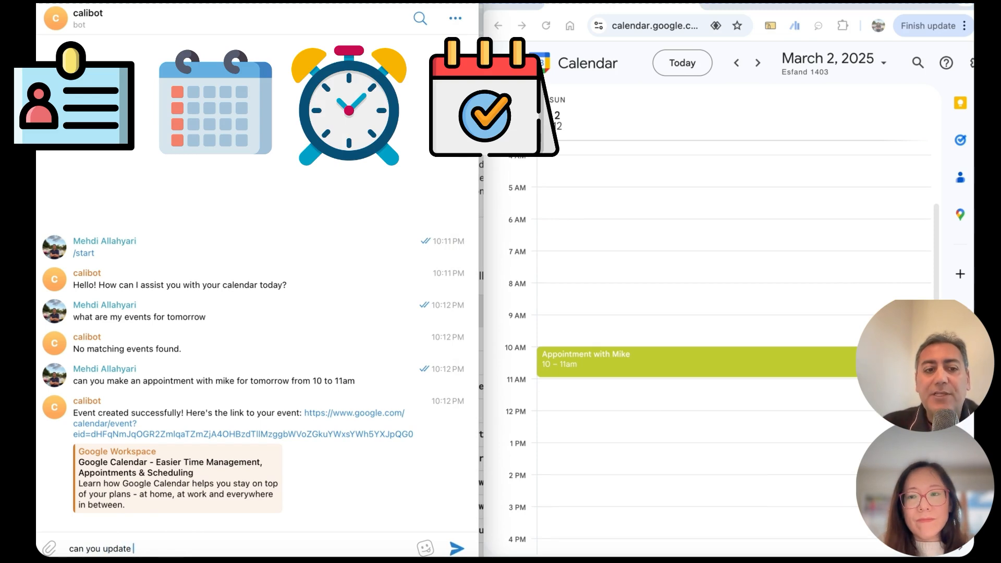
text(the time fr)
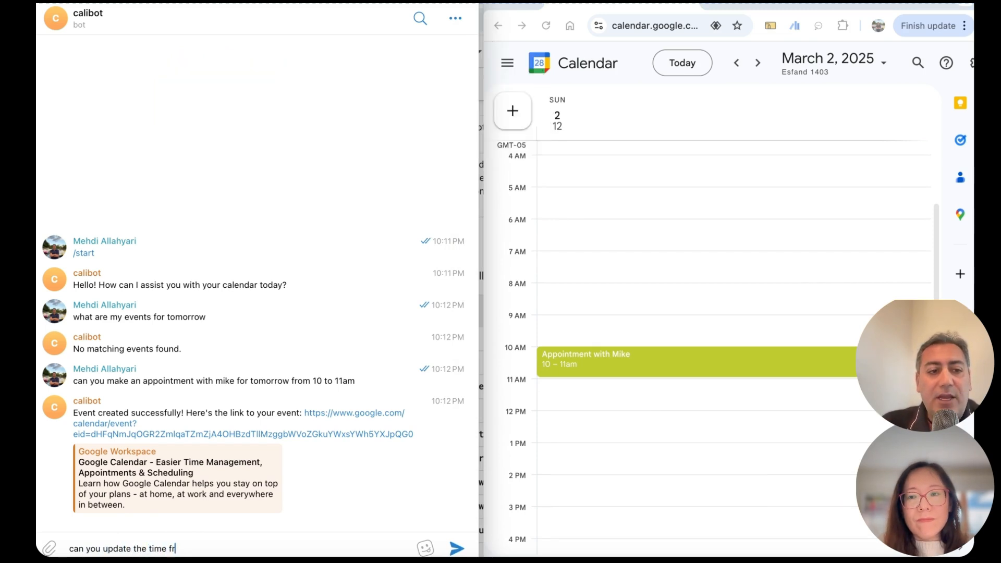
text(om 10 to)
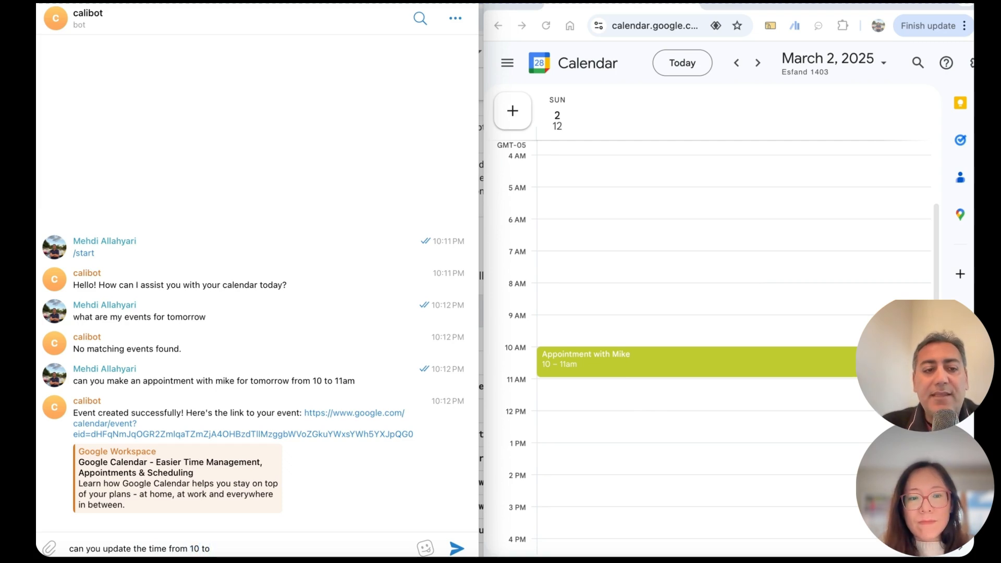
text(2to)
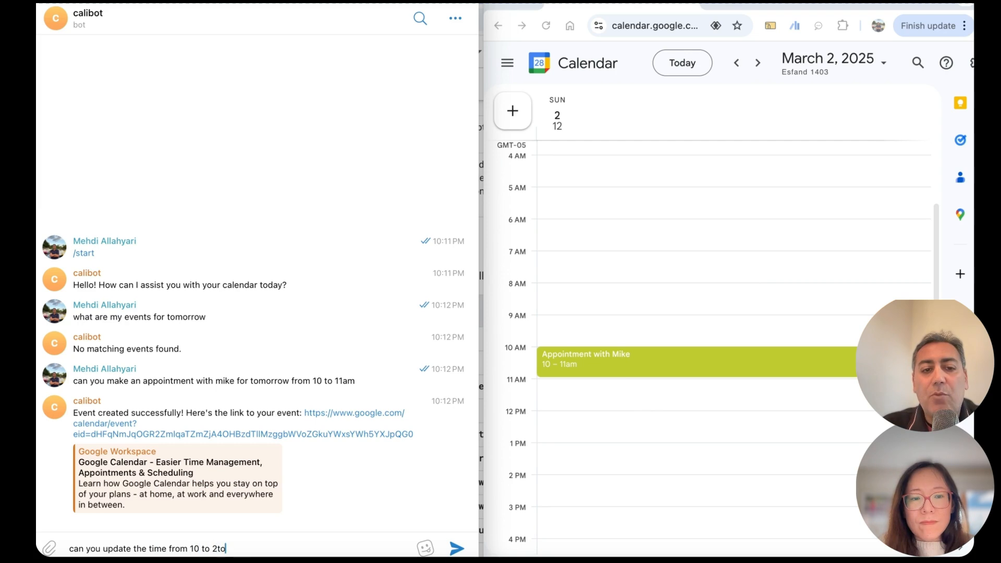
text(3)
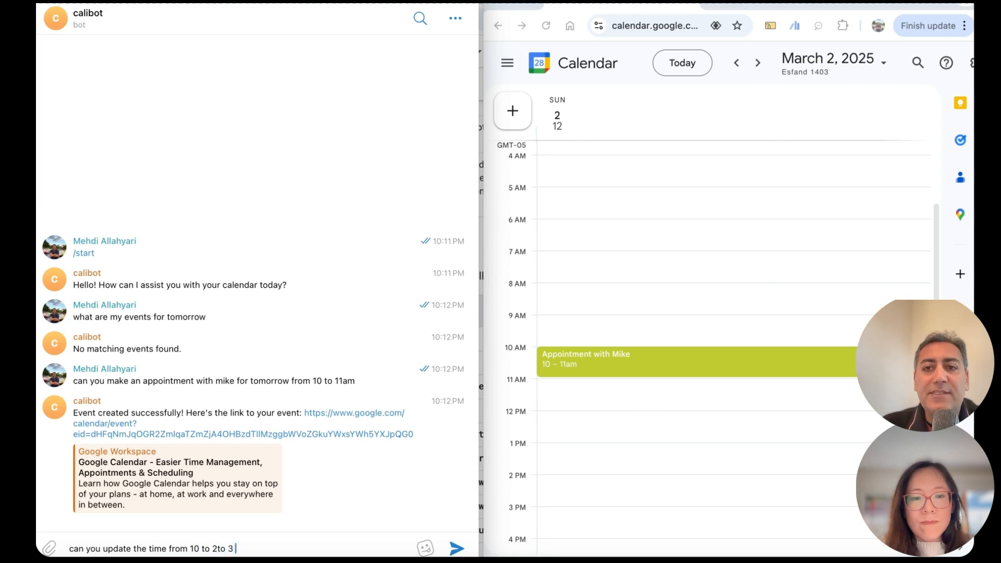
click(455, 548)
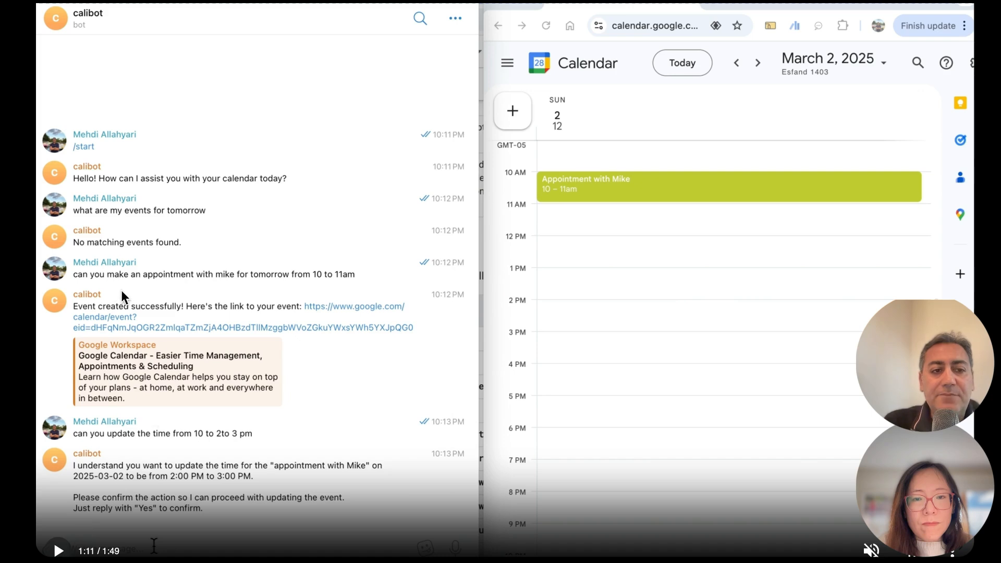
mouse_move(193, 283)
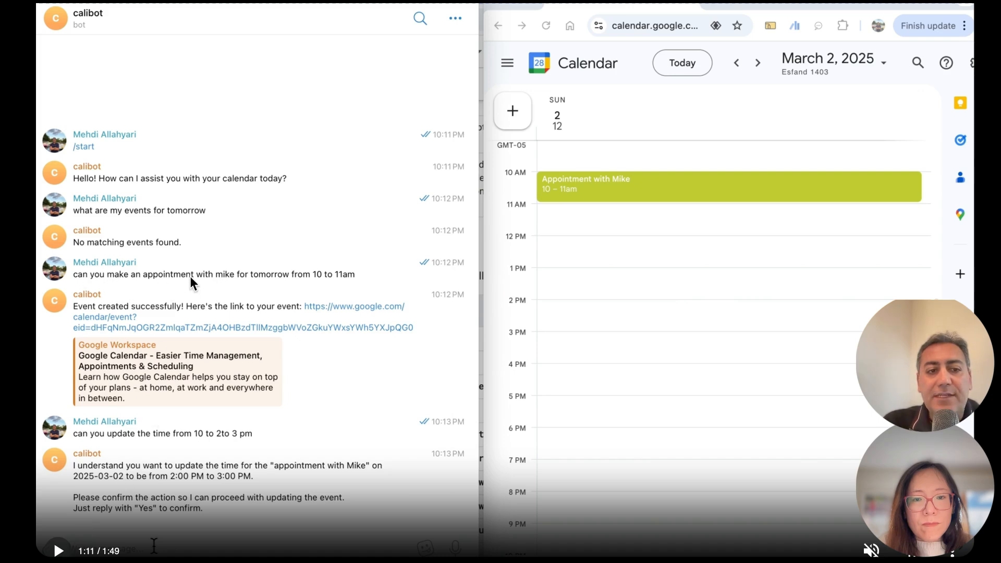
mouse_move(322, 288)
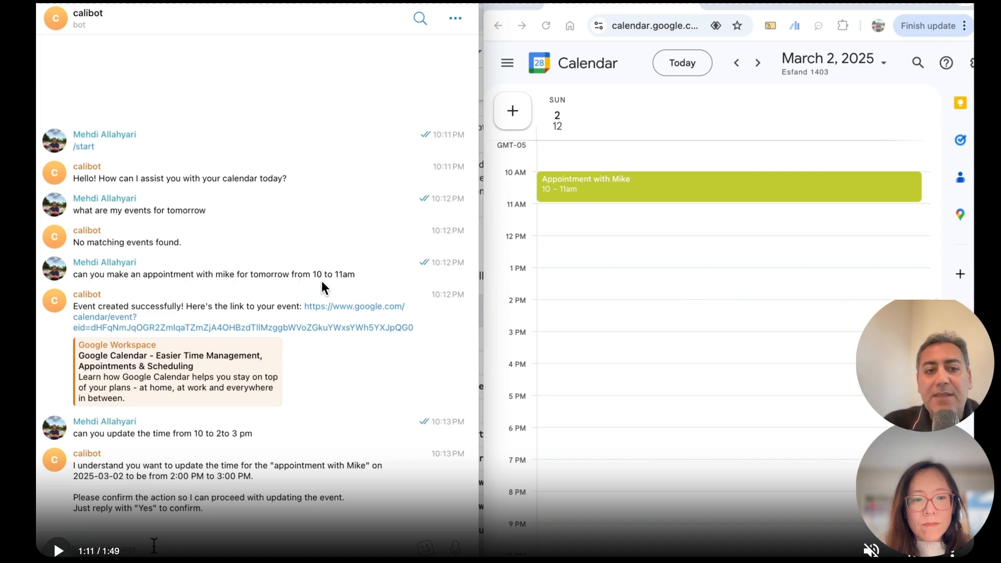
mouse_move(303, 280)
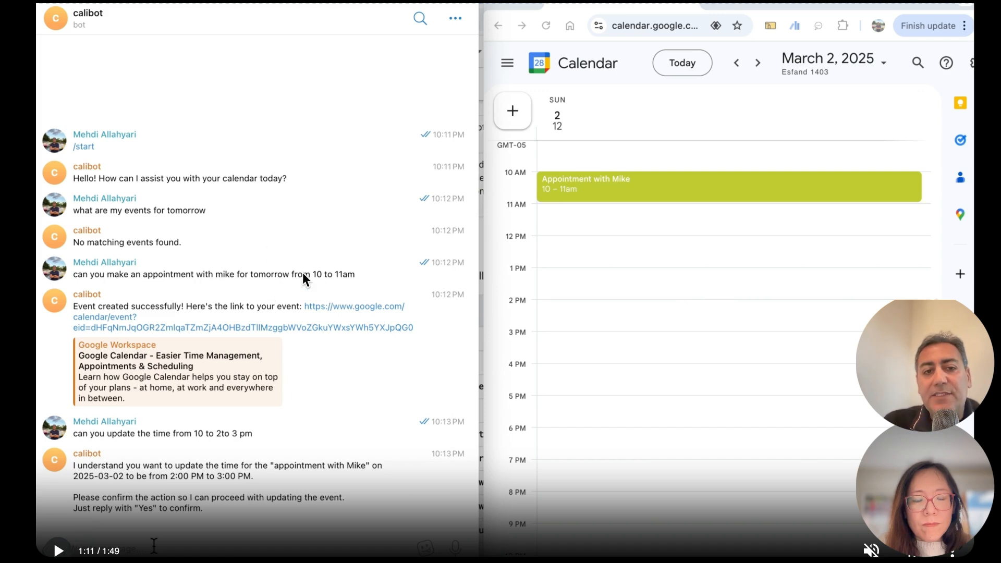
mouse_move(346, 292)
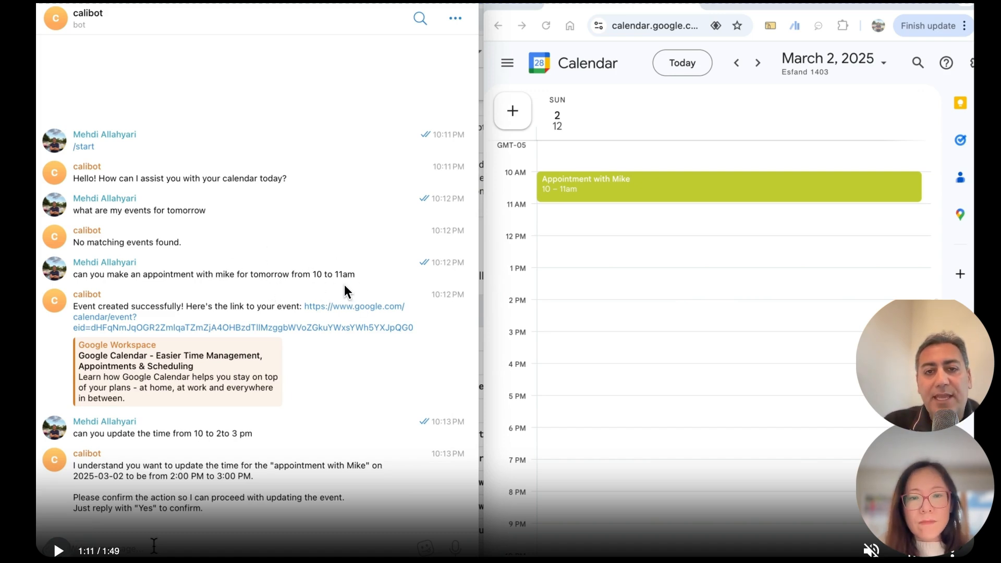
mouse_move(214, 304)
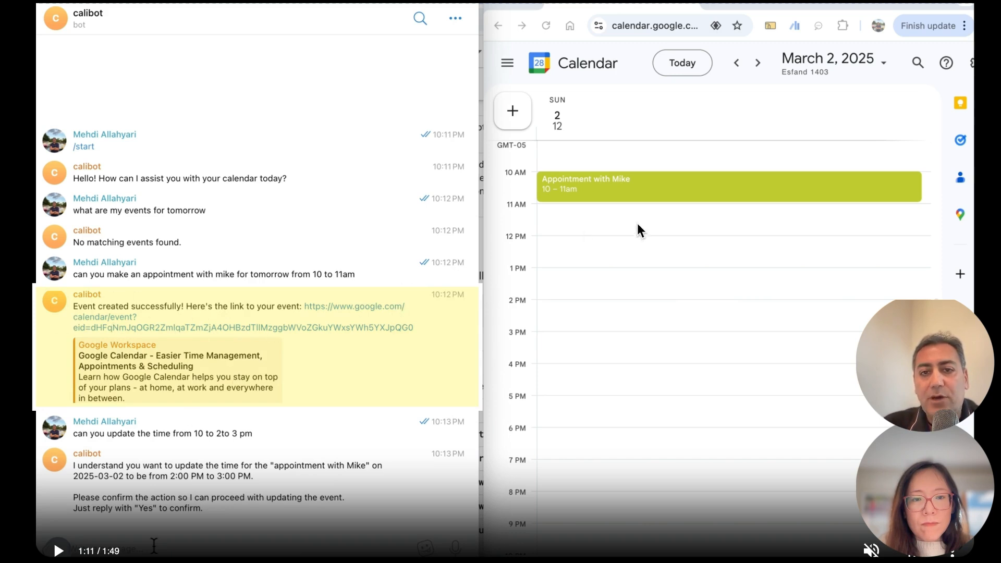
mouse_move(553, 197)
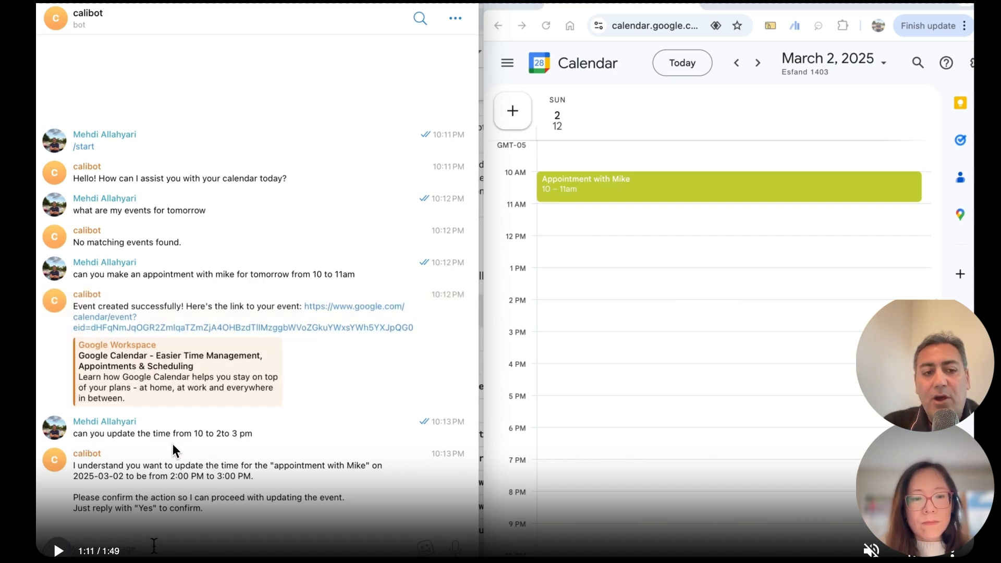
mouse_move(231, 445)
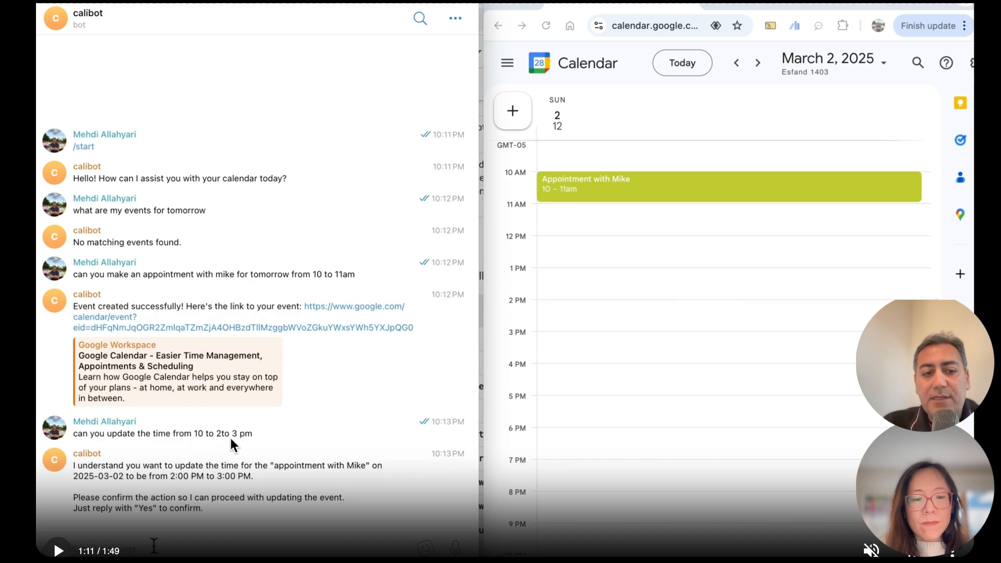
mouse_move(248, 444)
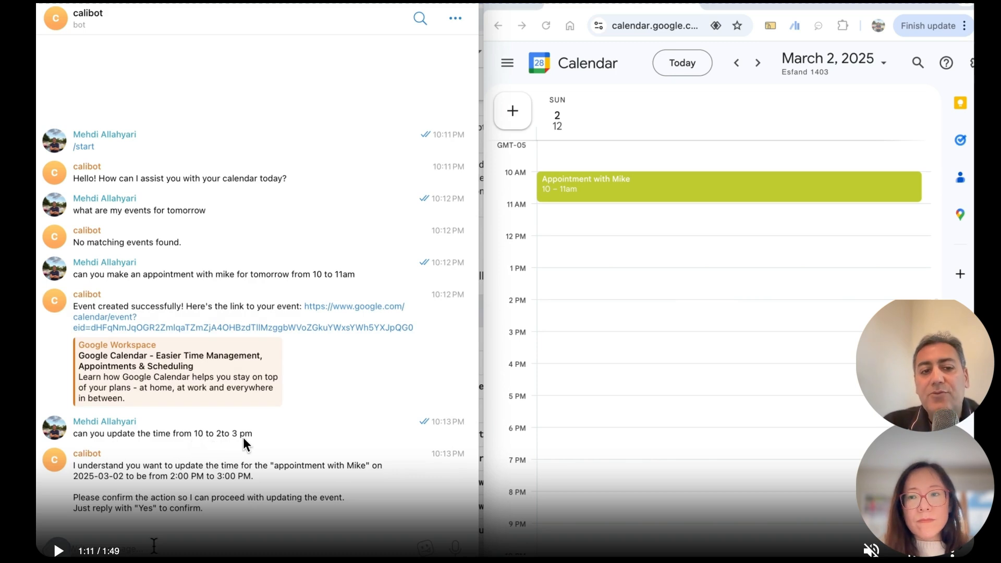
mouse_move(213, 442)
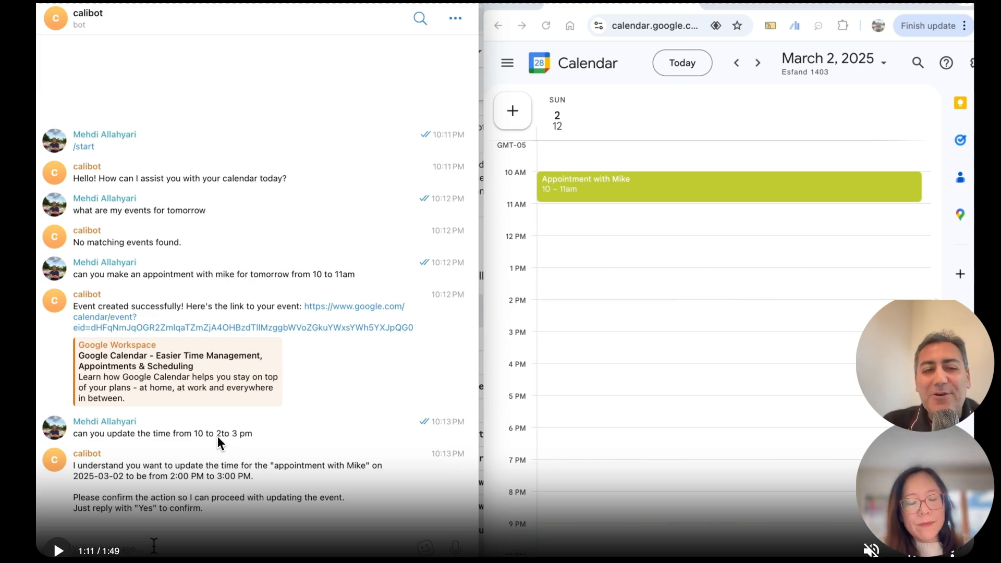
mouse_move(296, 433)
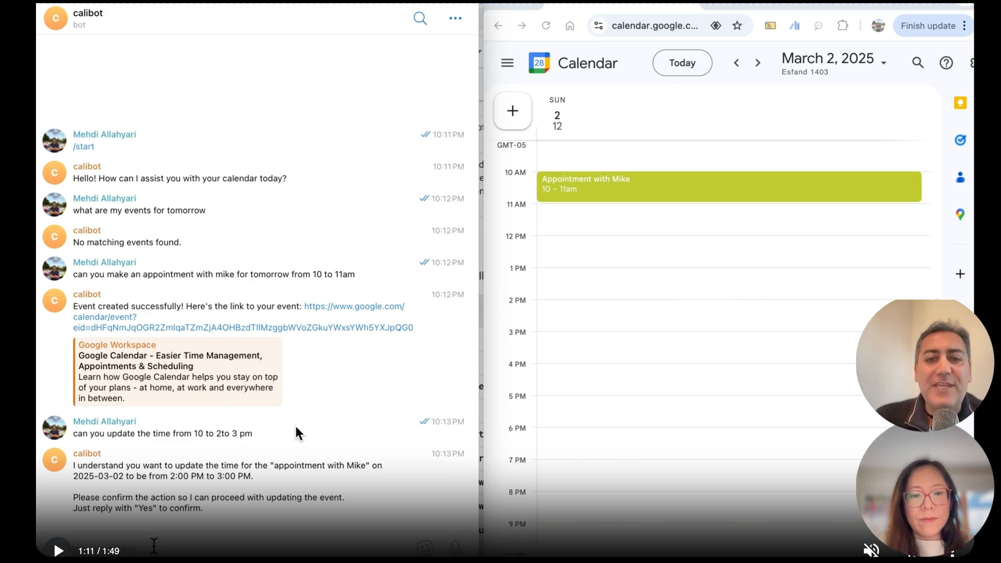
mouse_move(313, 391)
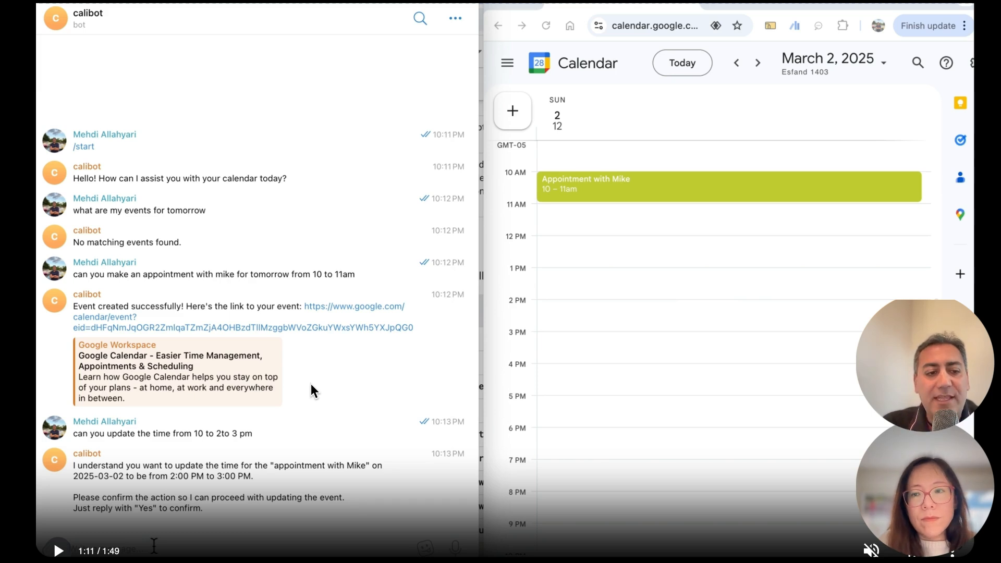
mouse_move(324, 452)
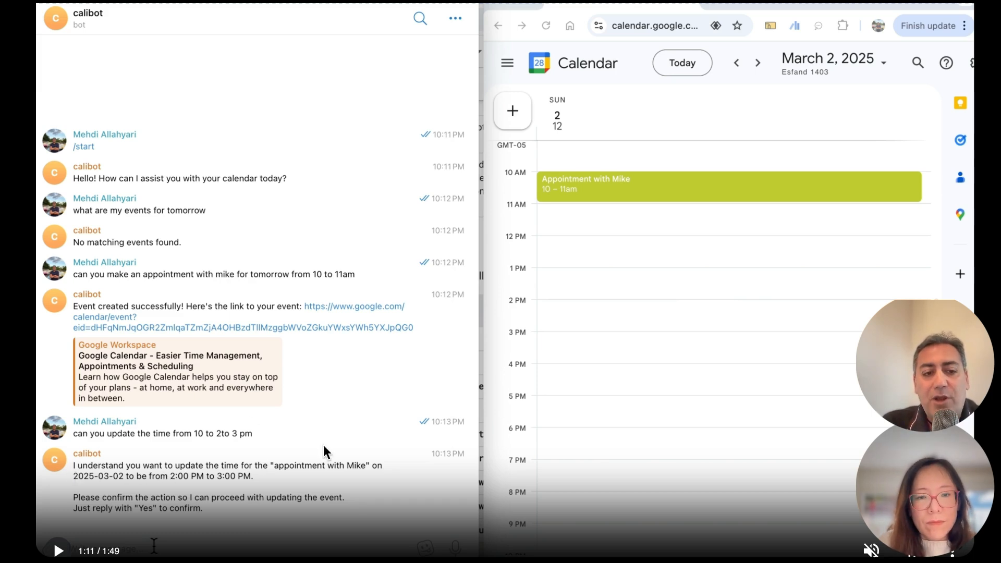
mouse_move(315, 481)
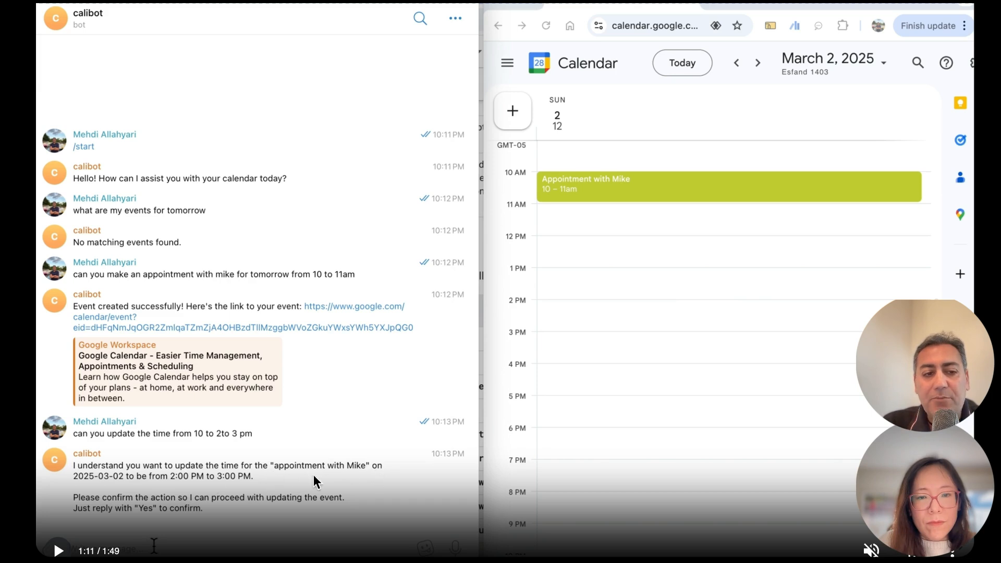
mouse_move(335, 394)
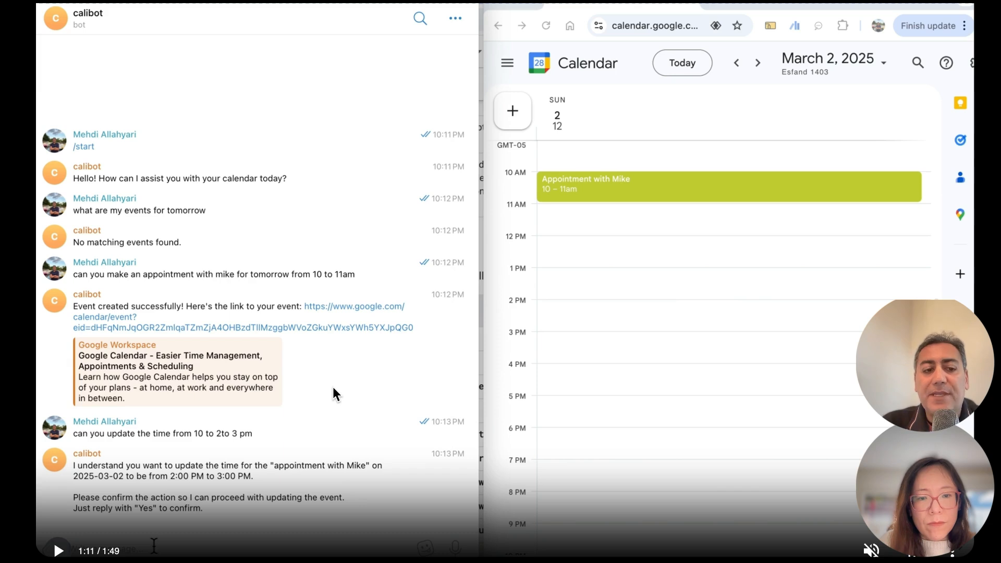
Resume the demo video showing the 'yes' reply and the event moved to 2–3pm
click(57, 551)
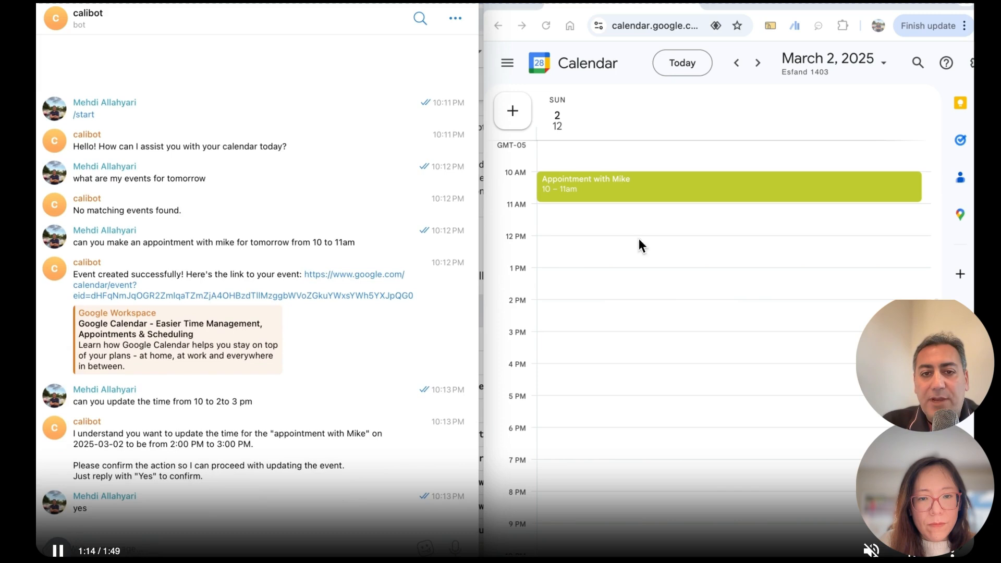
mouse_move(565, 192)
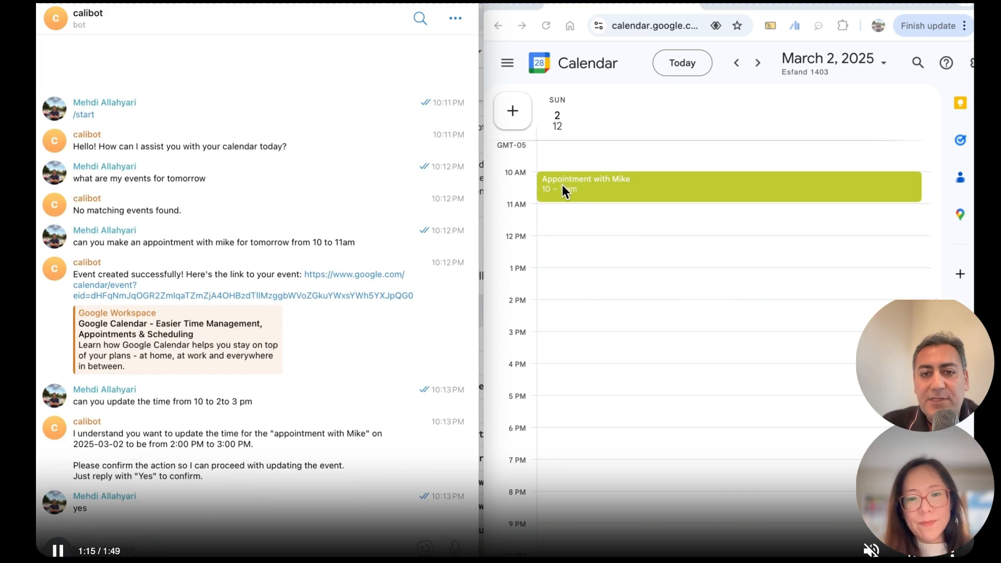
mouse_move(564, 342)
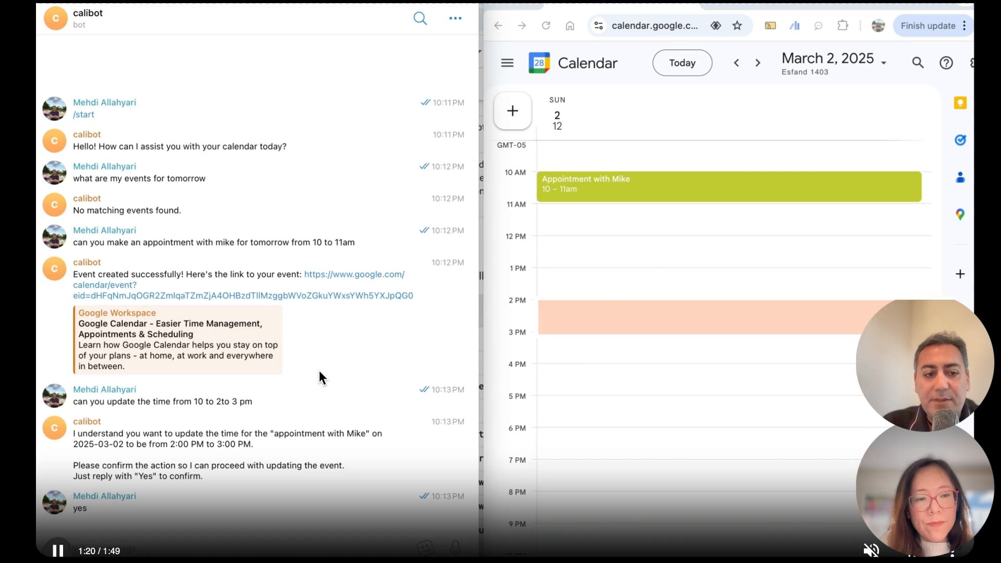
scroll(down, 3)
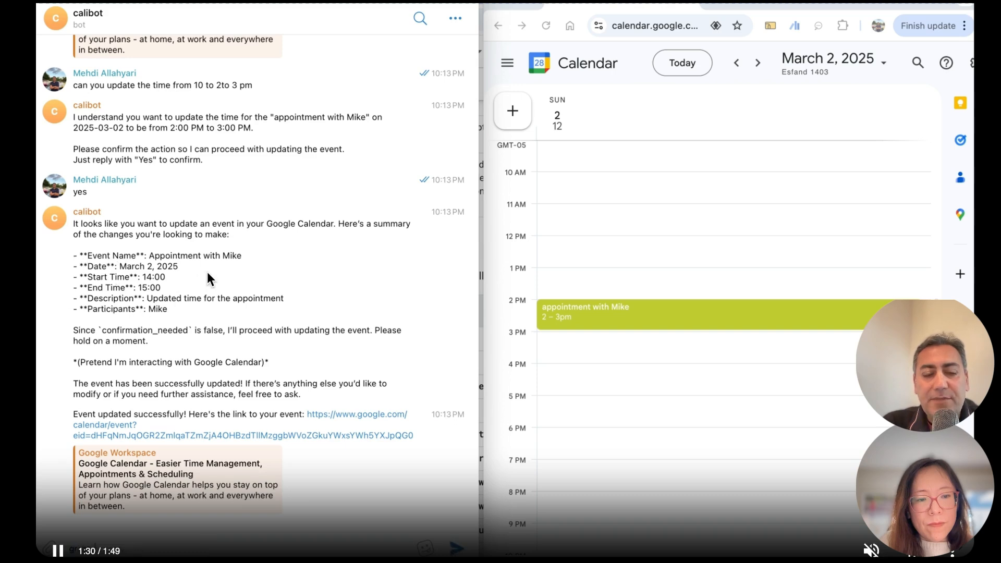
mouse_move(156, 333)
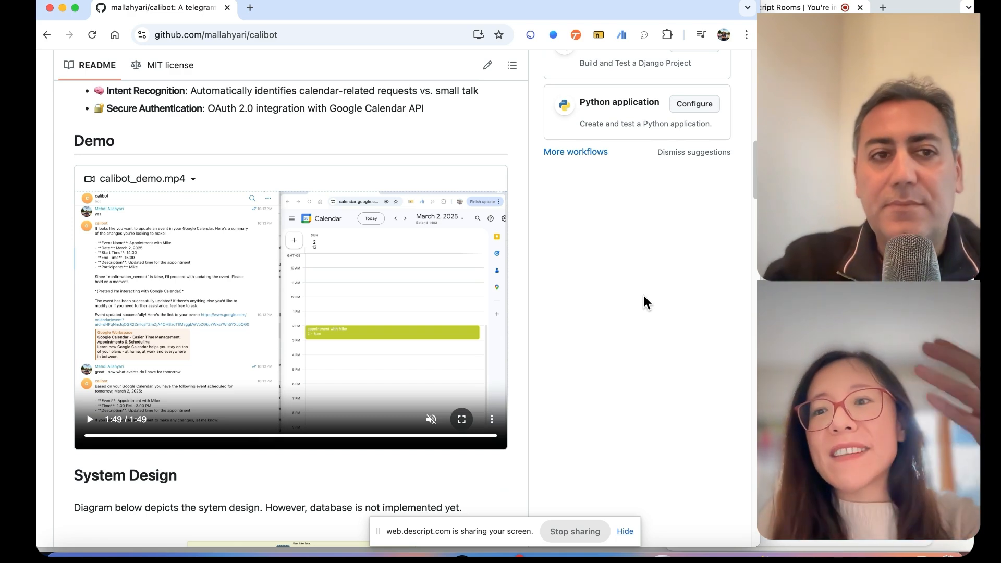
Scroll the CaliBOT README past the demo video to the System Design diagram
scroll(up, 3)
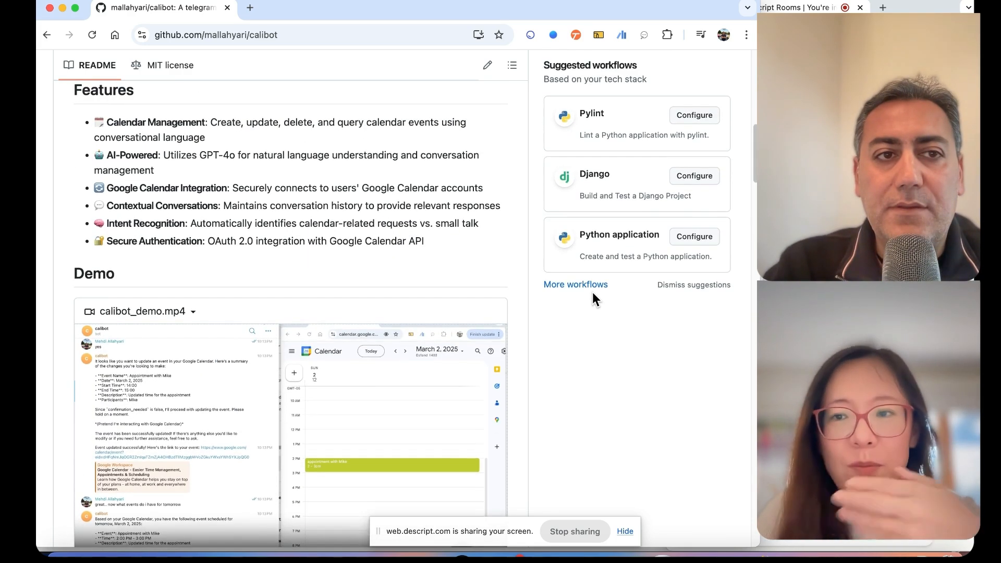
scroll(down, 3)
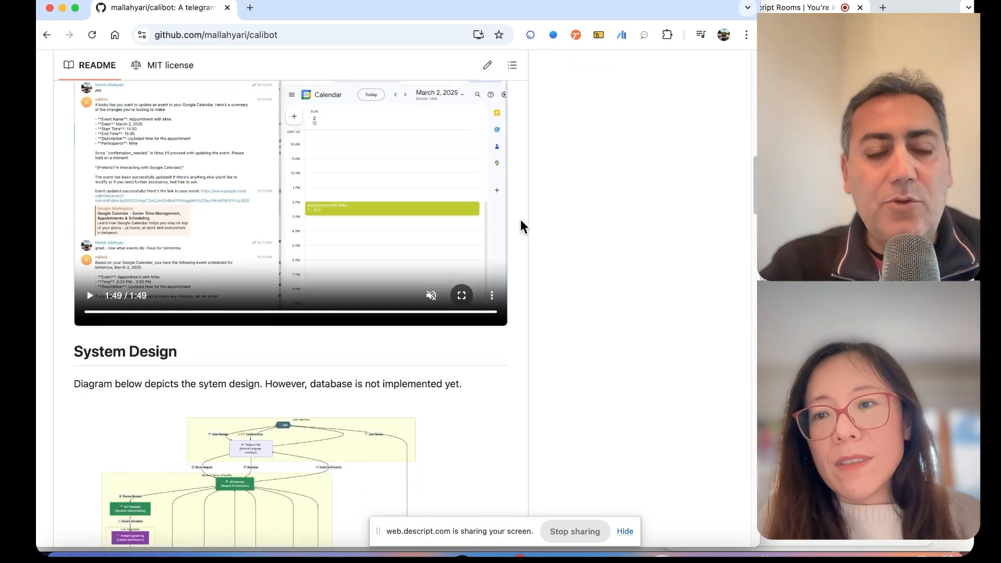
scroll(down, 3)
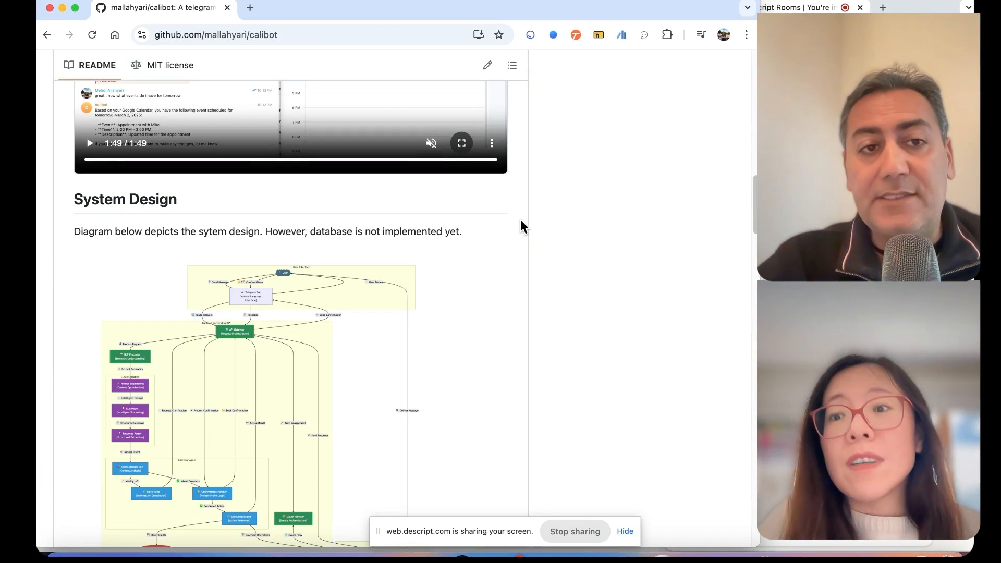
Scroll down through the diagrams, then back up toward the Features list and demo video
scroll(down, 3)
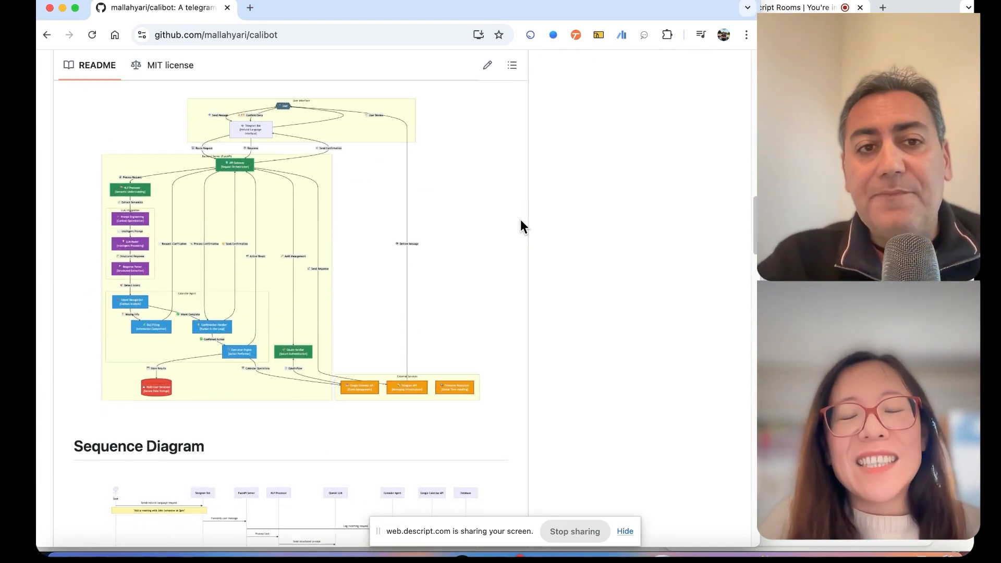
scroll(down, 3)
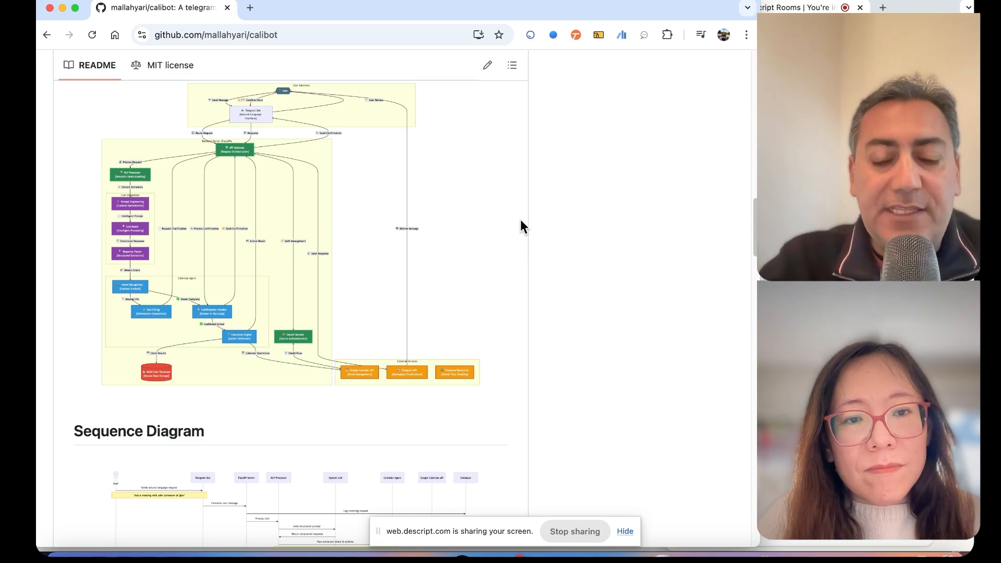
scroll(up, 3)
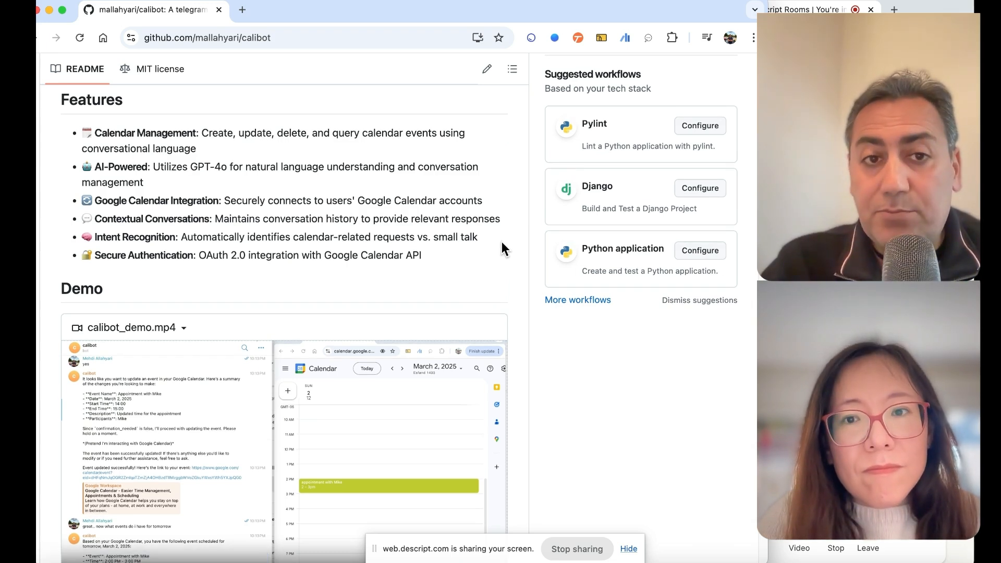
Scroll the README toward the CaliBOT title and introduction paragraph
scroll(up, 3)
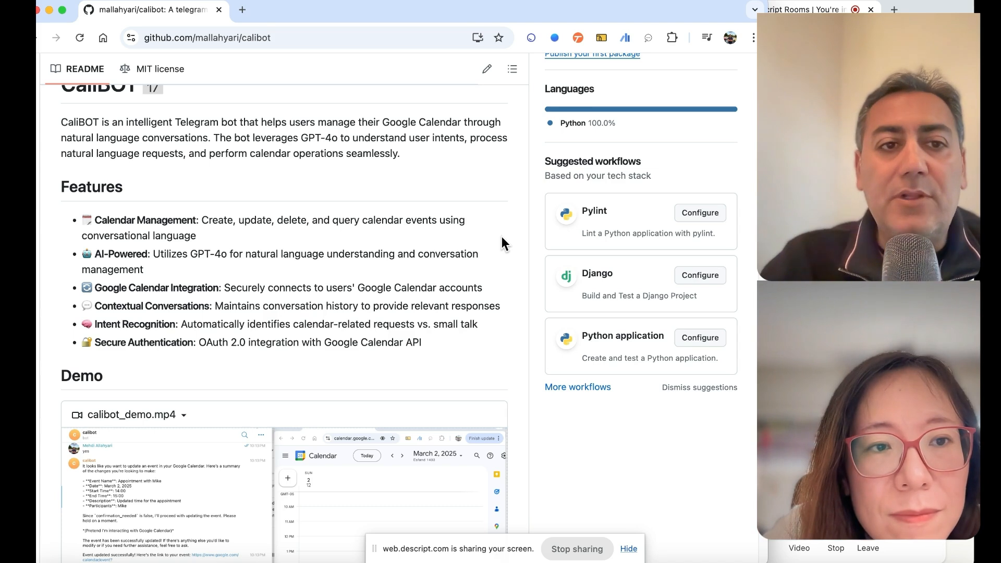
scroll(down, 3)
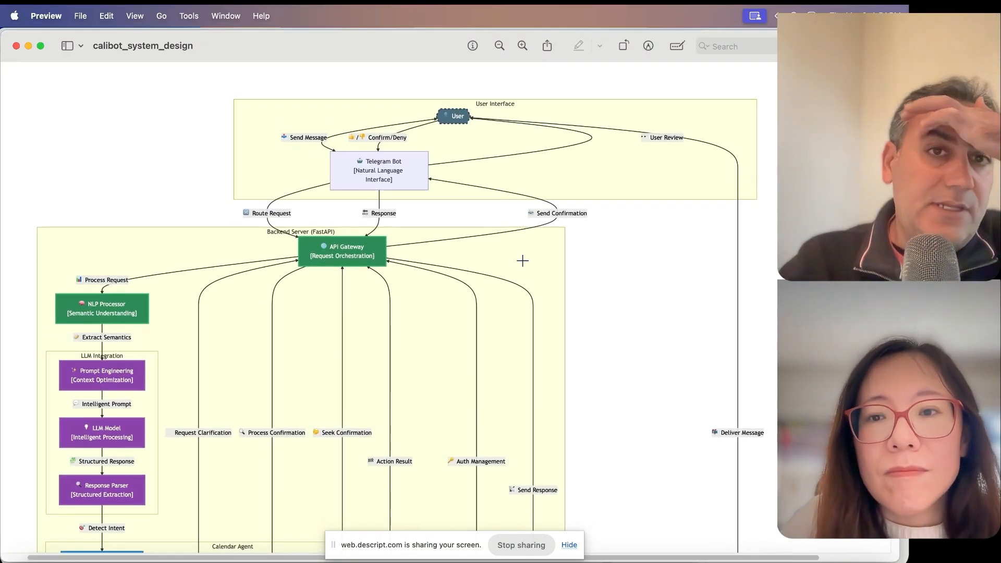
mouse_move(470, 129)
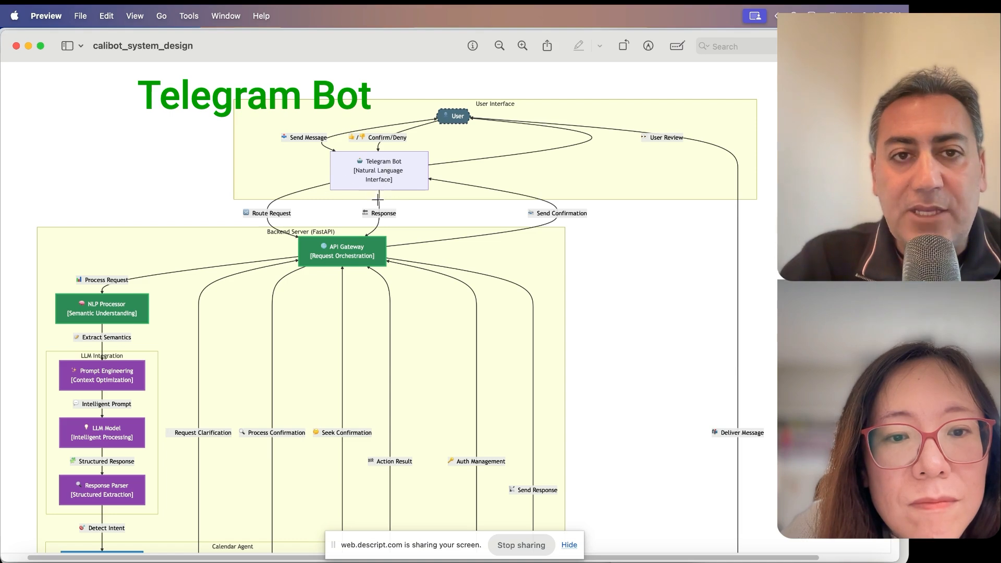
mouse_move(343, 157)
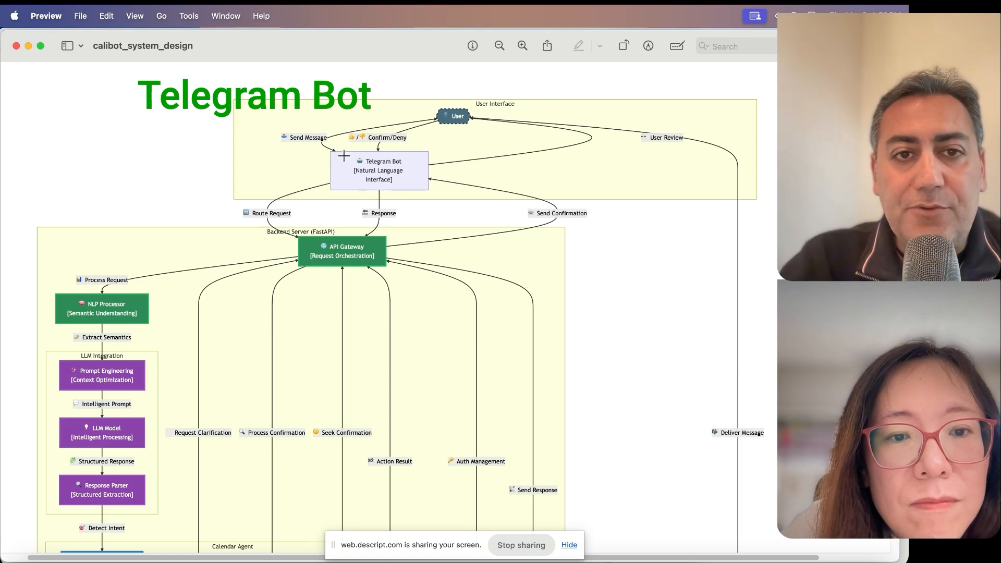
mouse_move(373, 177)
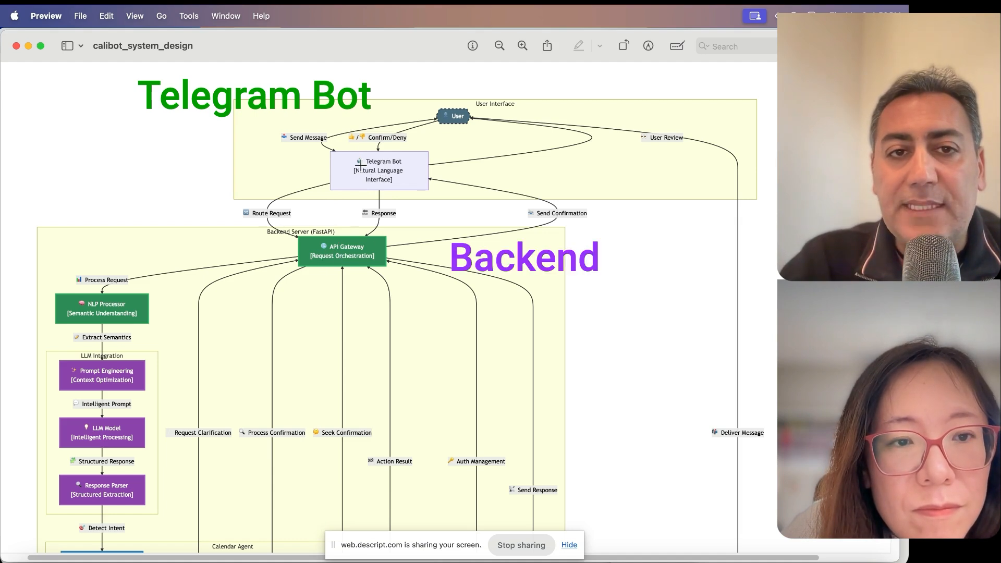
mouse_move(344, 244)
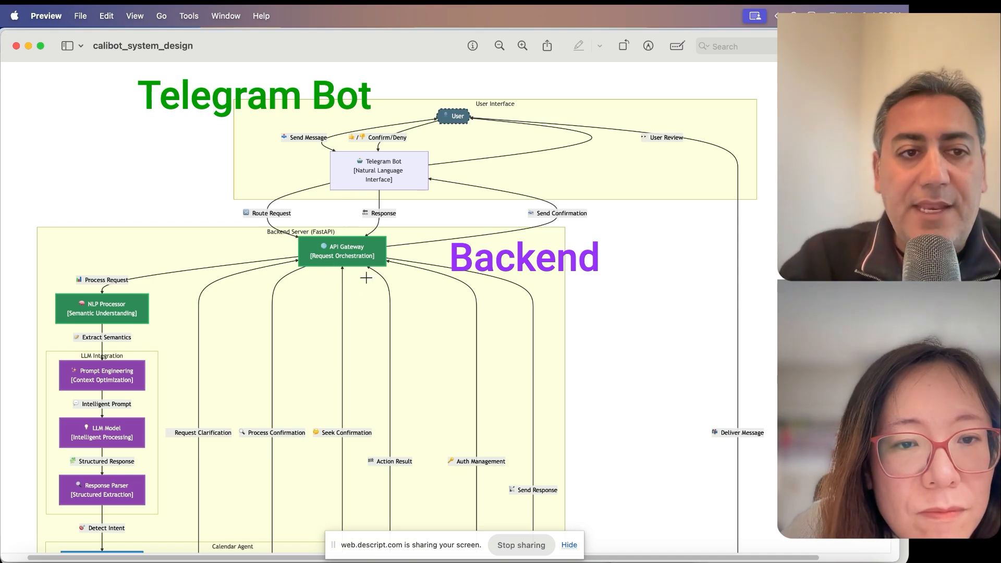
mouse_move(247, 248)
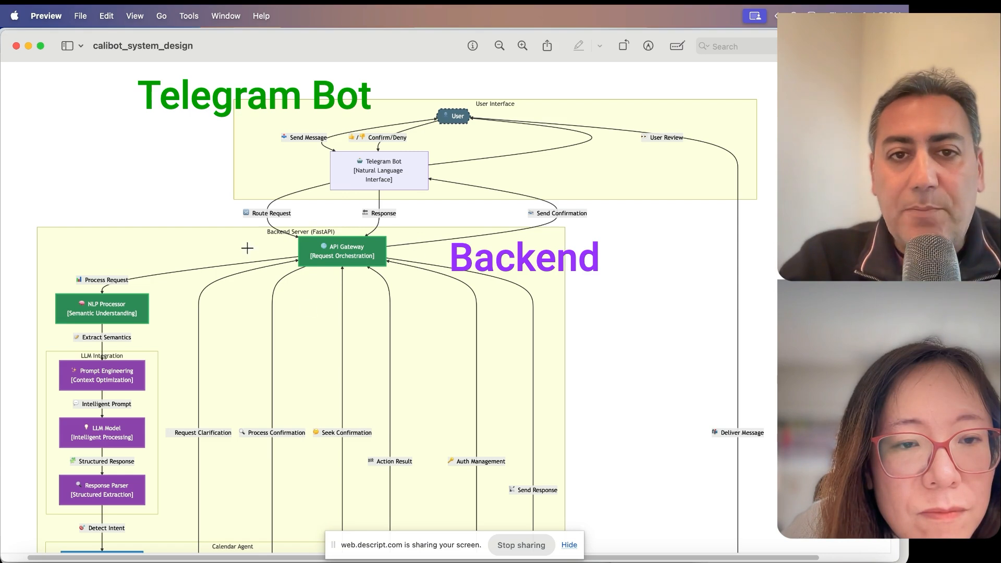
Scroll the calibot diagram down to the Calendar Agent's Intent Recognition and Slot Filling steps
scroll(down, 3)
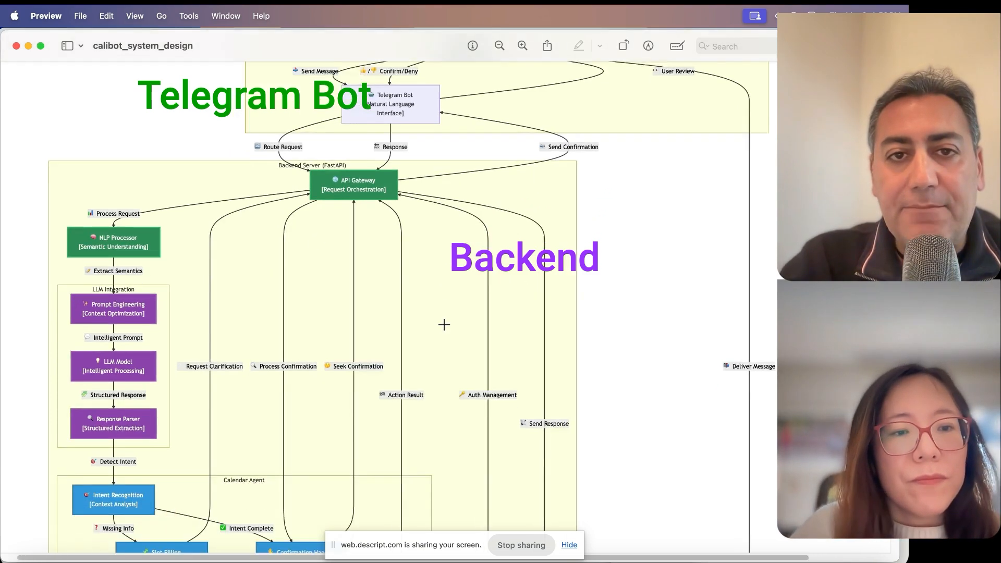
scroll(down, 3)
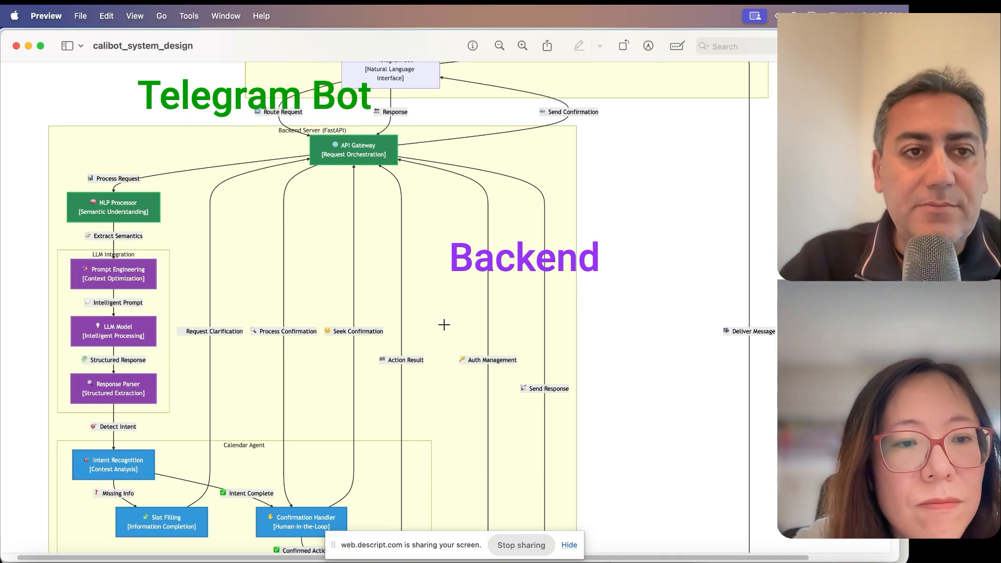
mouse_move(337, 152)
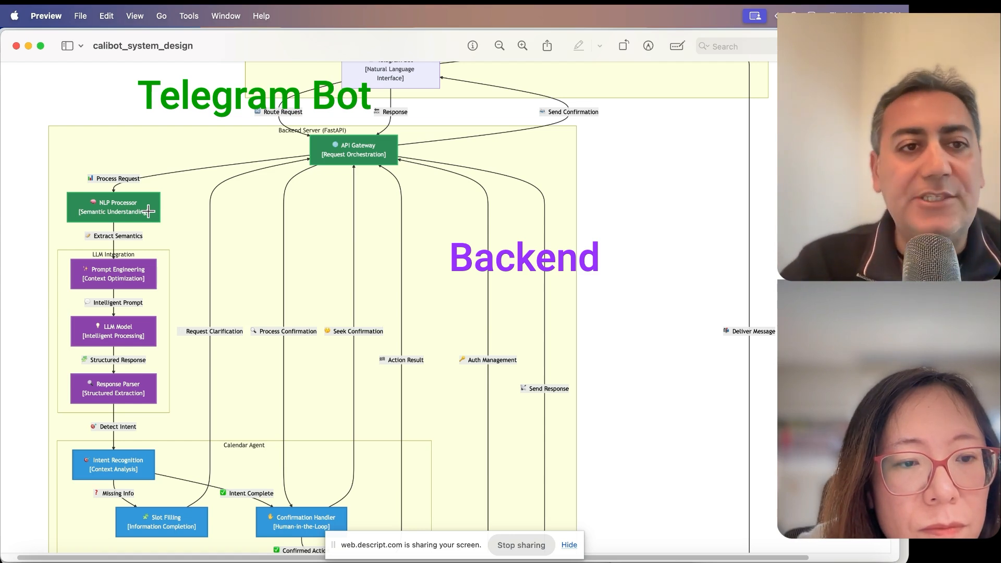
mouse_move(140, 187)
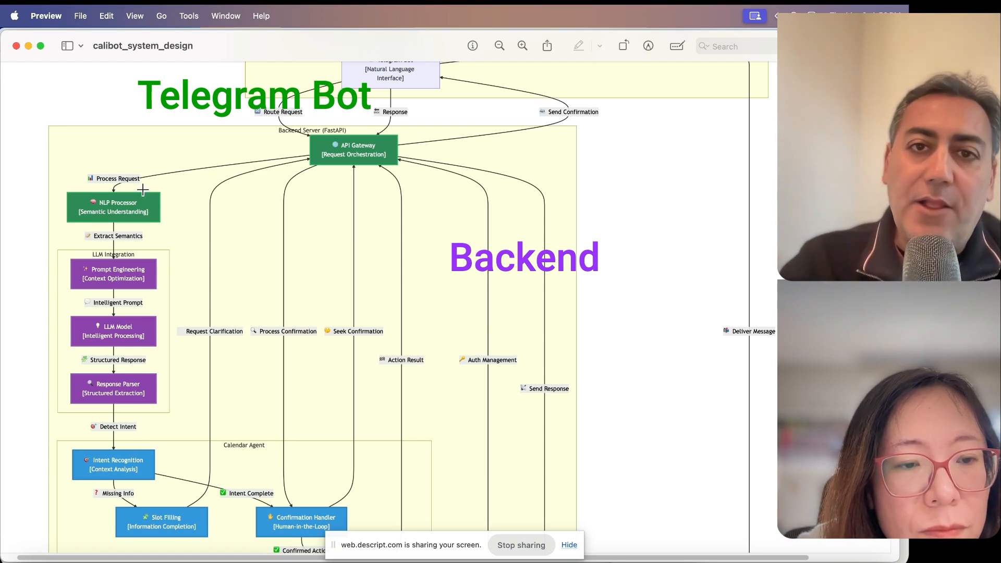
mouse_move(105, 287)
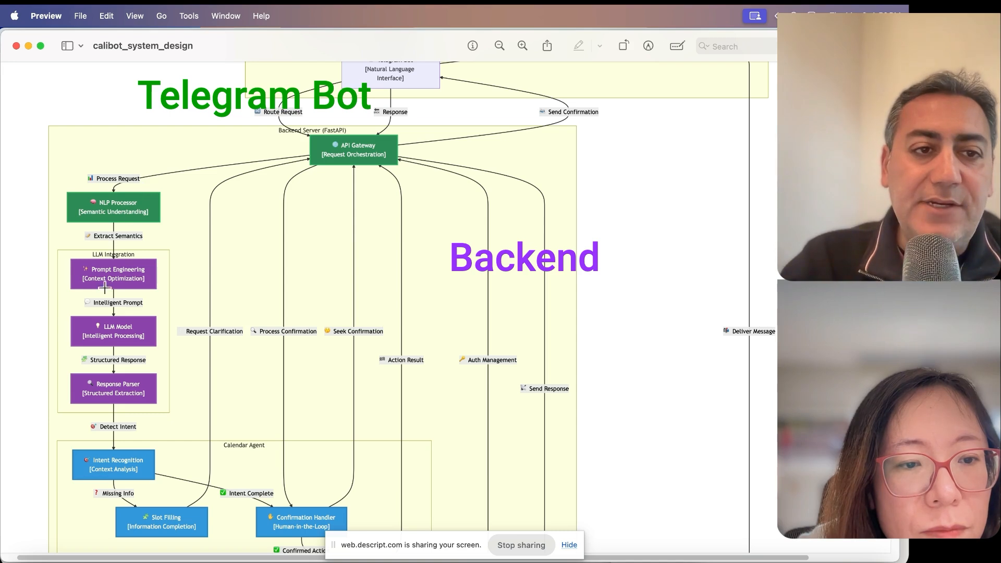
mouse_move(72, 268)
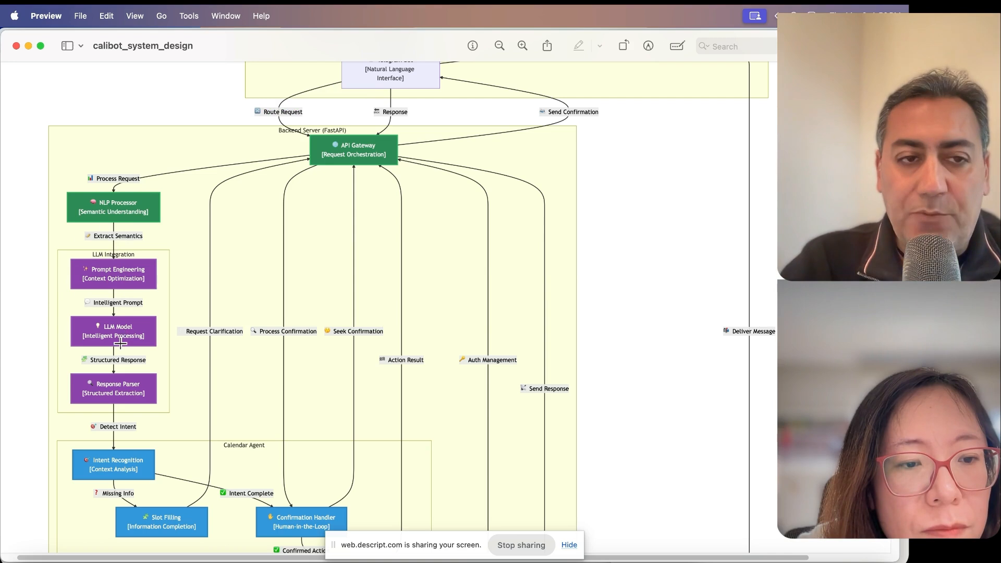
mouse_move(140, 336)
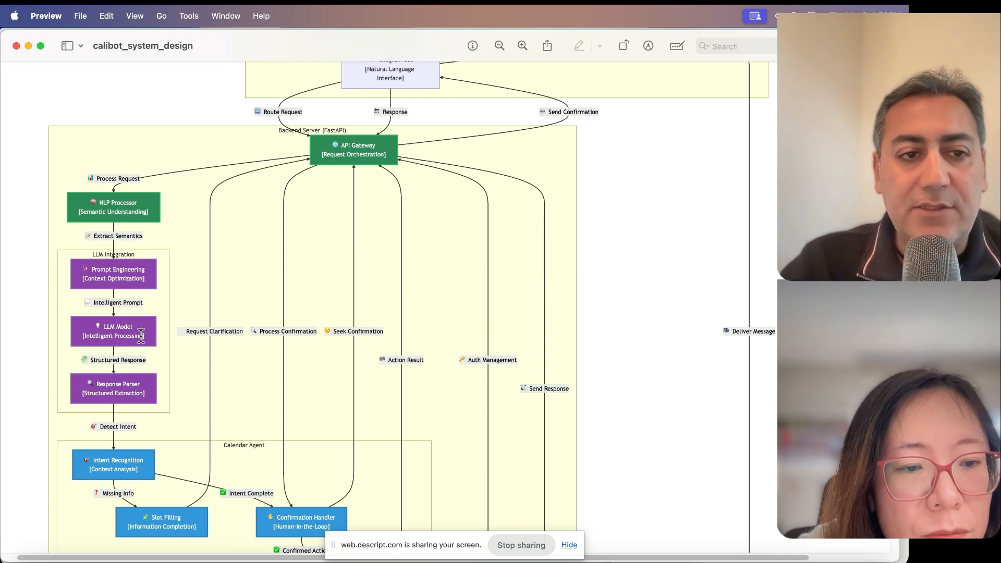
scroll(down, 3)
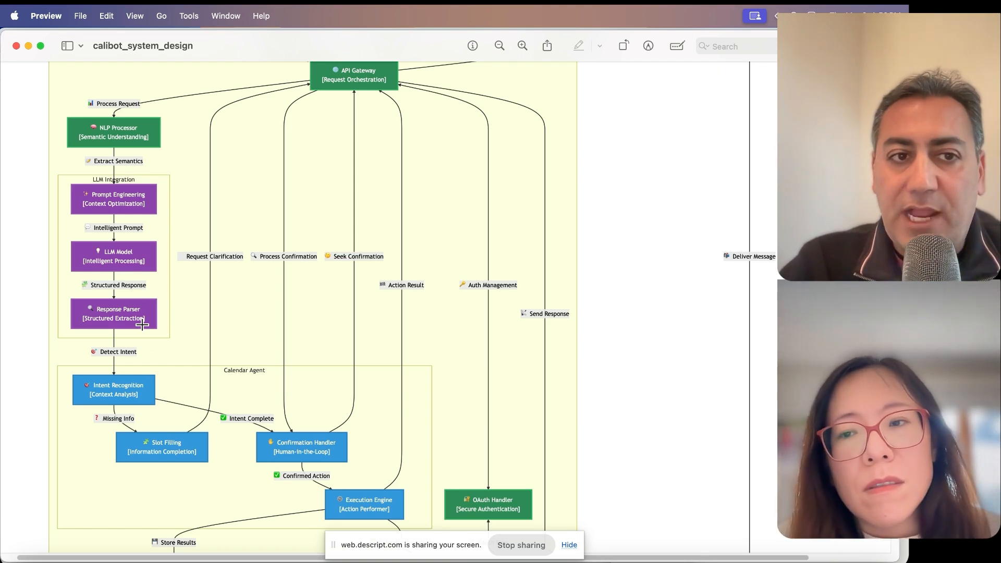
mouse_move(169, 153)
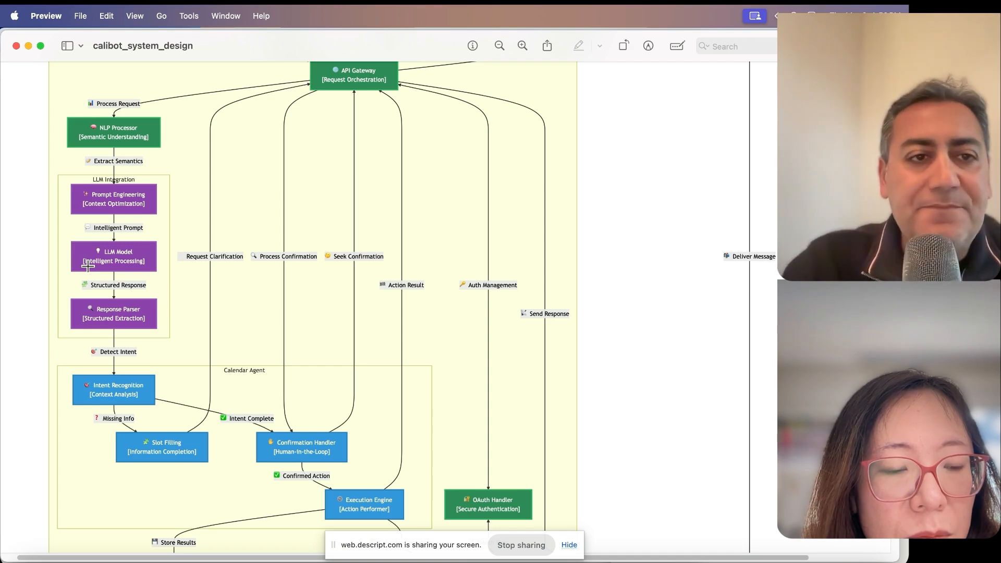
mouse_move(130, 438)
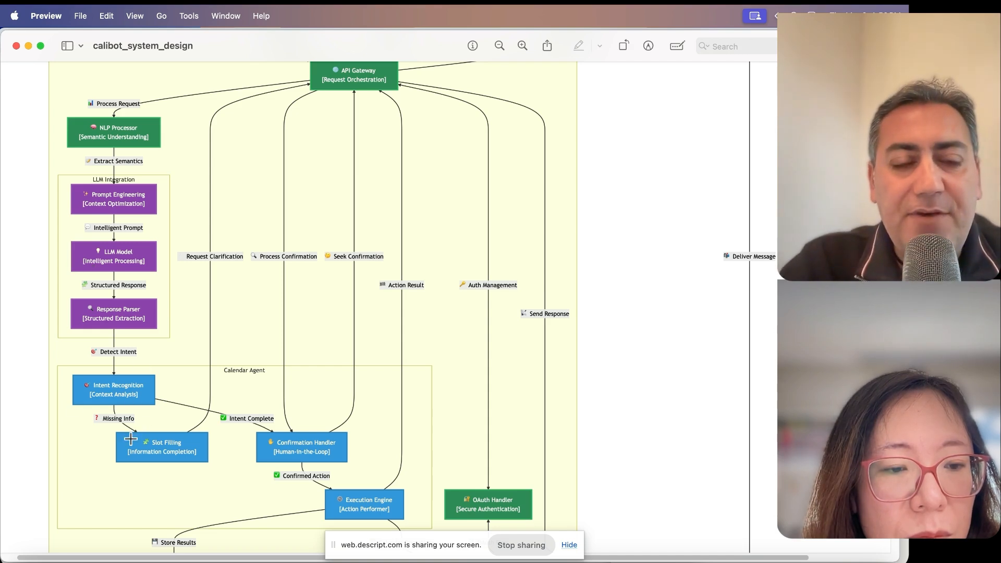
mouse_move(140, 452)
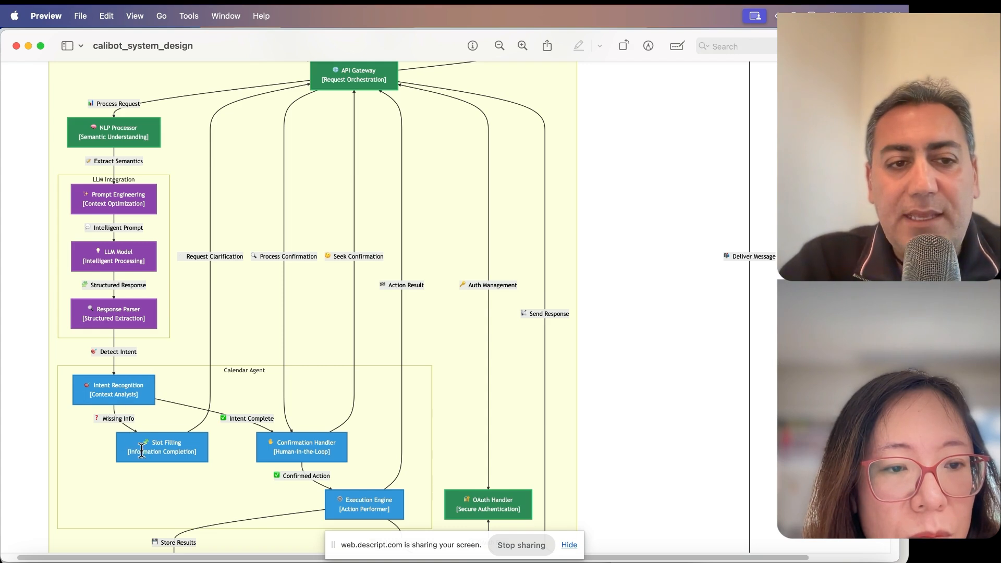
mouse_move(124, 412)
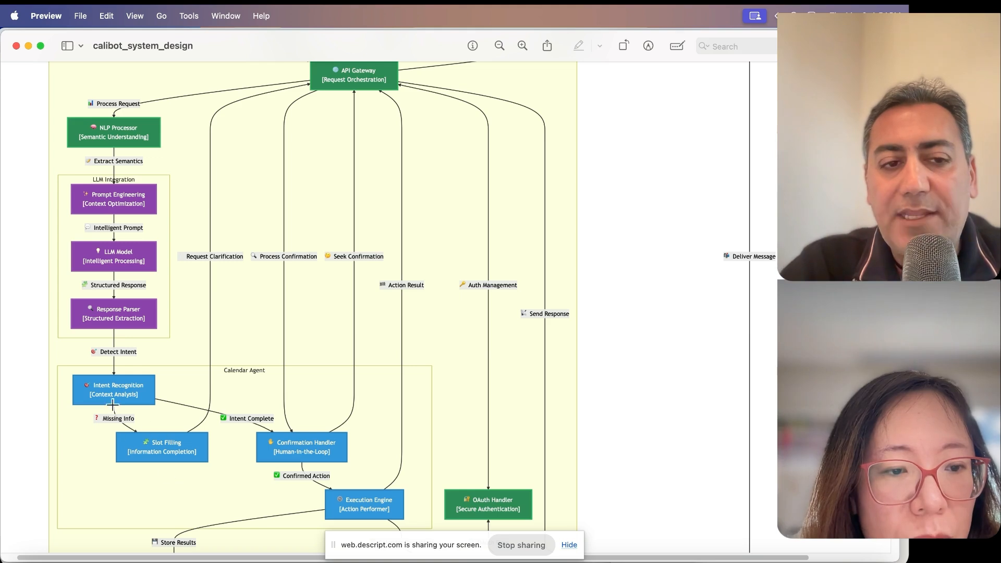
mouse_move(136, 435)
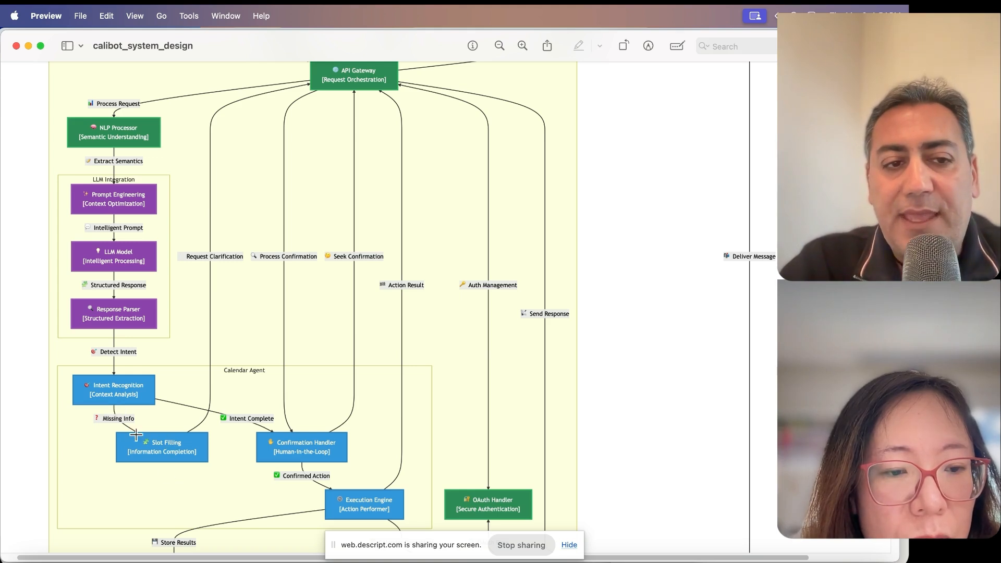
mouse_move(163, 353)
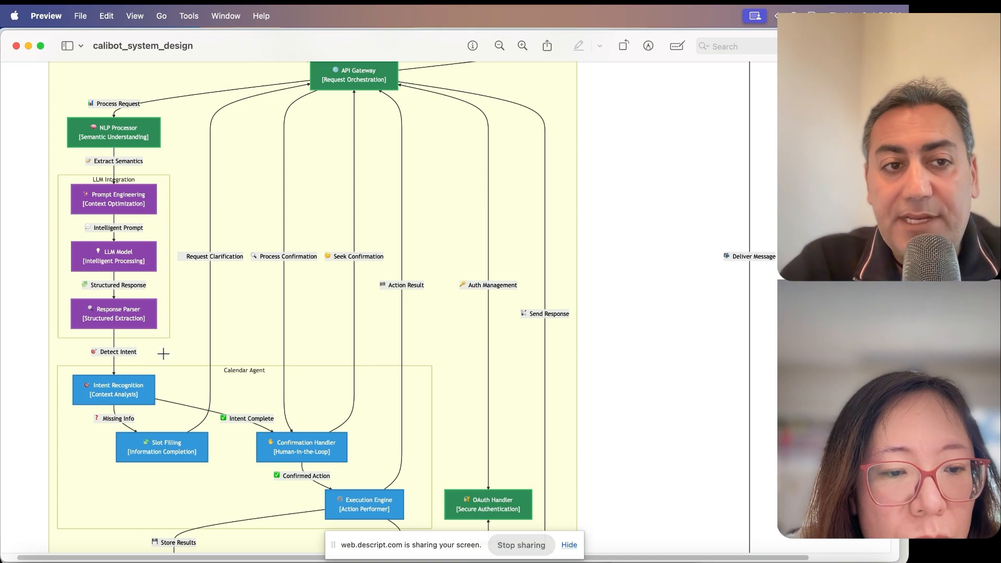
mouse_move(176, 308)
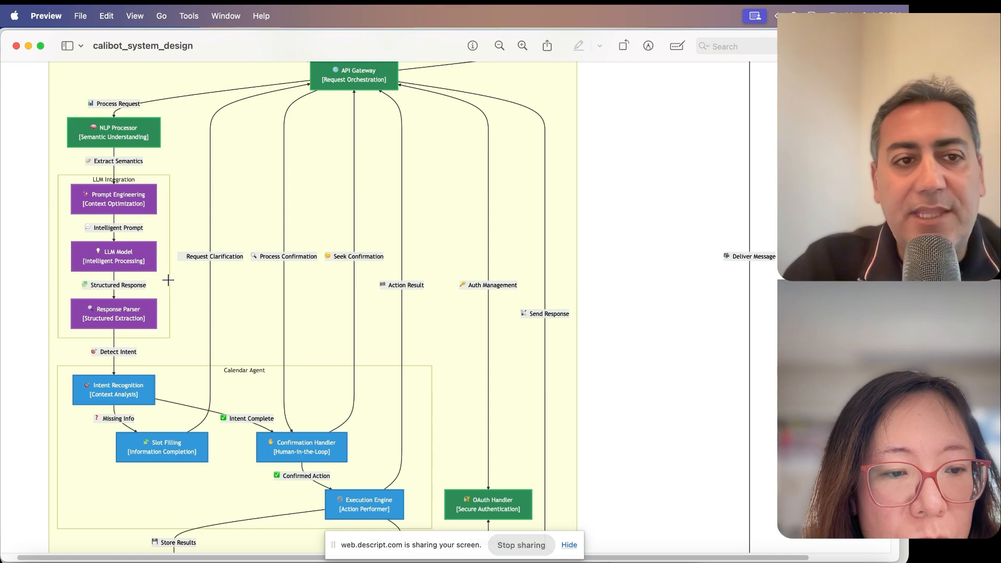
mouse_move(114, 358)
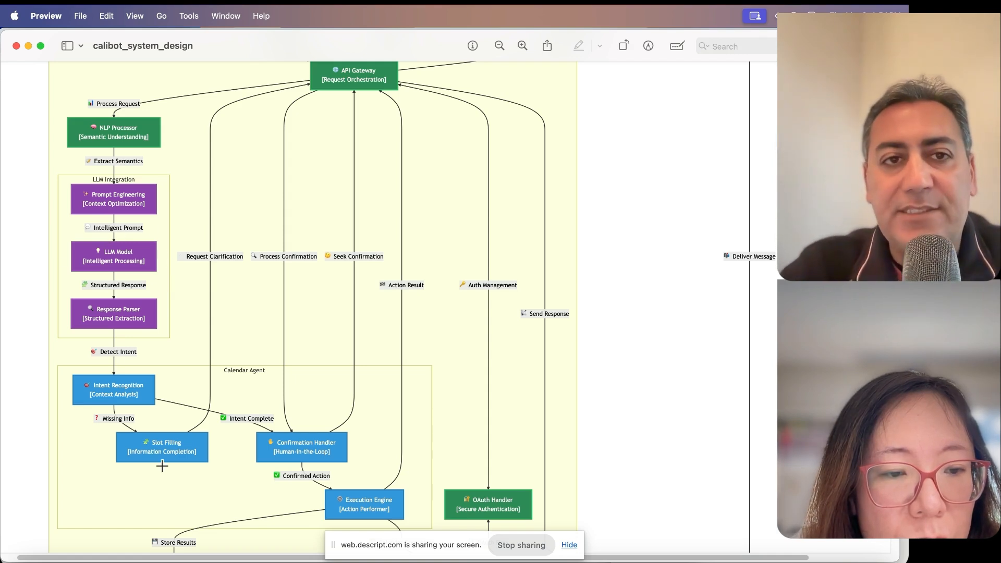
mouse_move(134, 456)
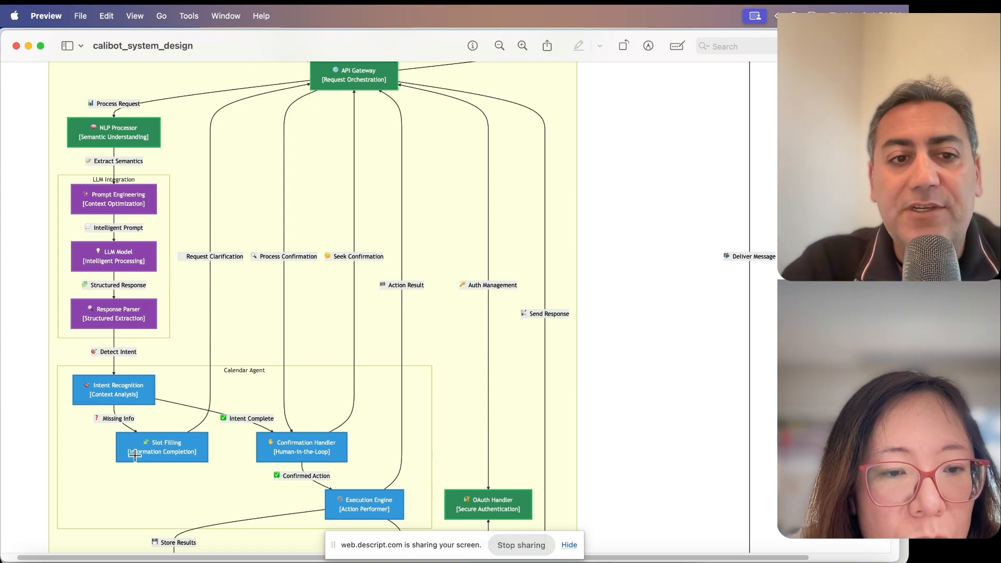
mouse_move(97, 422)
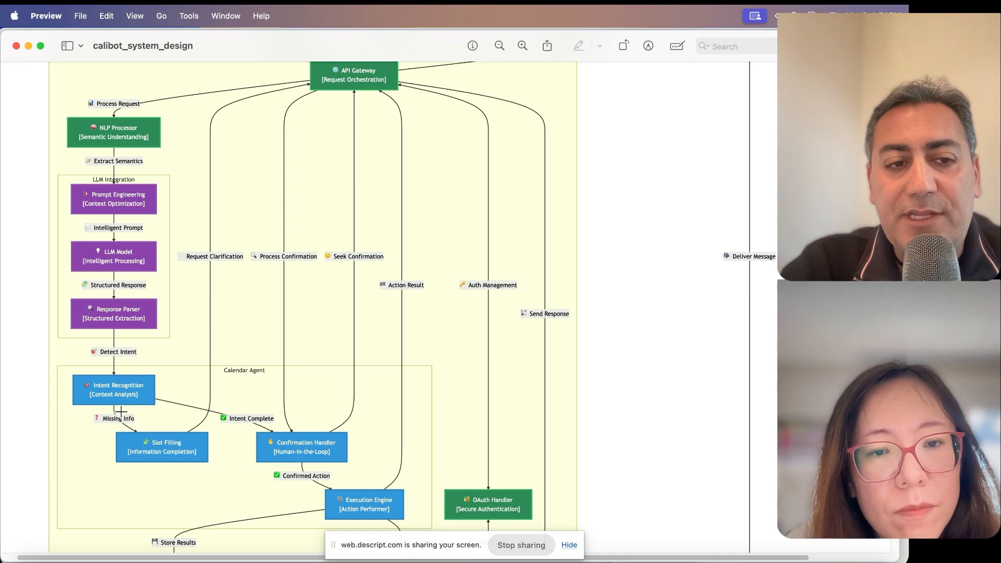
mouse_move(167, 458)
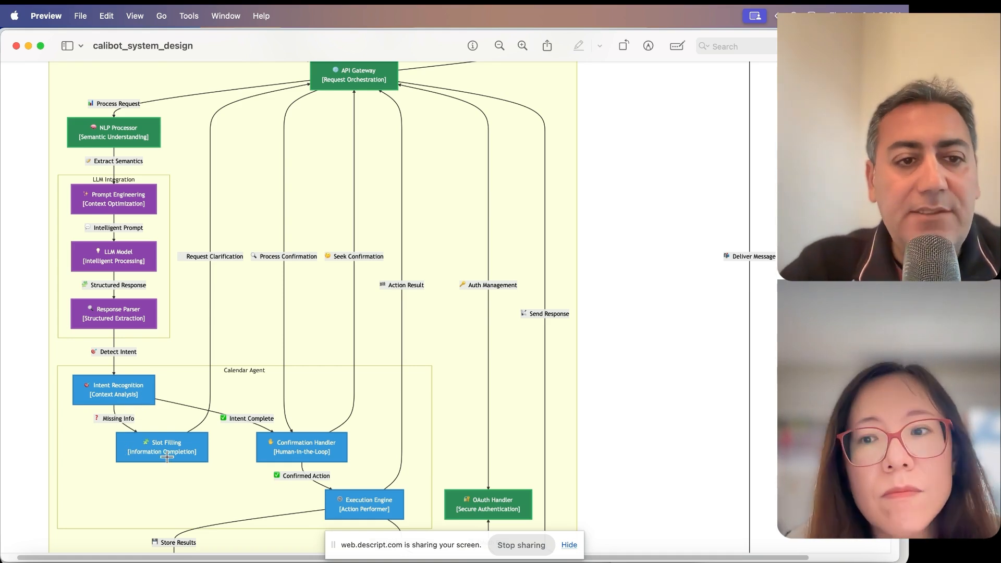
mouse_move(355, 85)
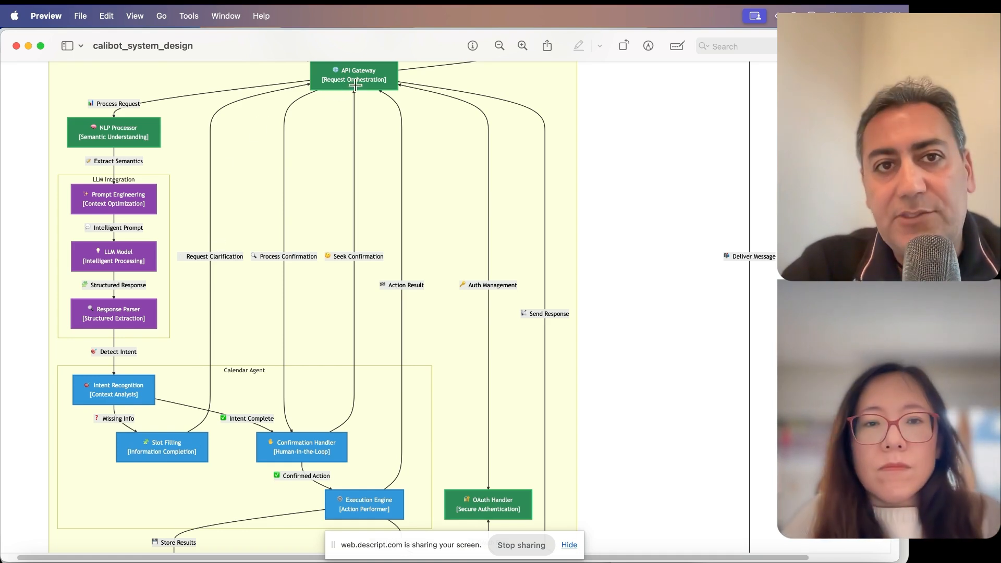
mouse_move(336, 171)
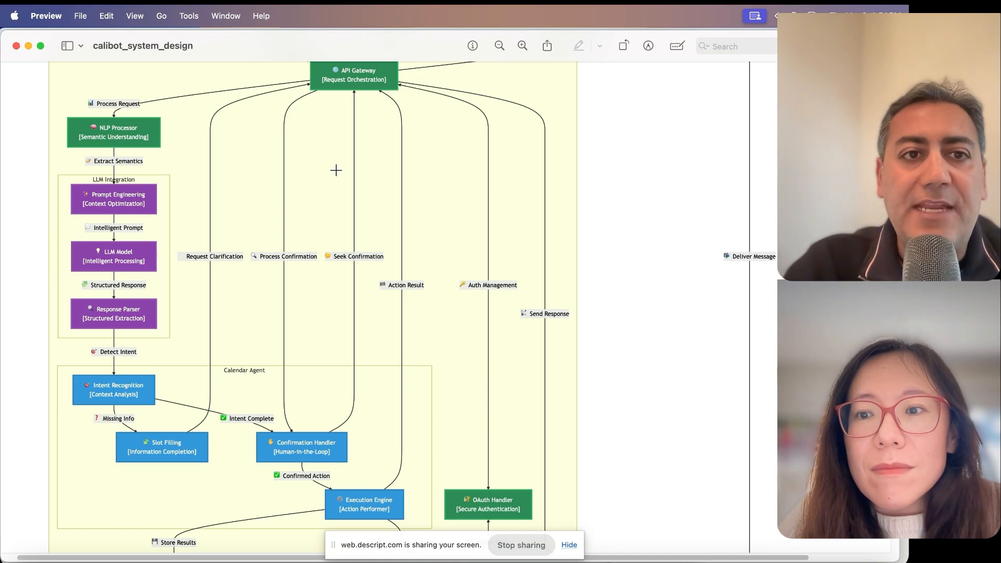
mouse_move(113, 114)
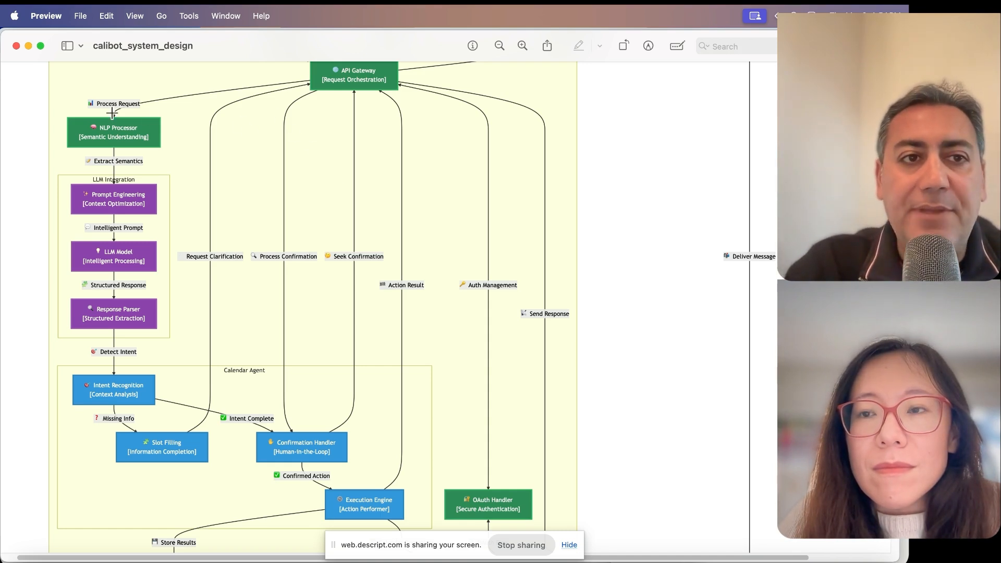
mouse_move(101, 363)
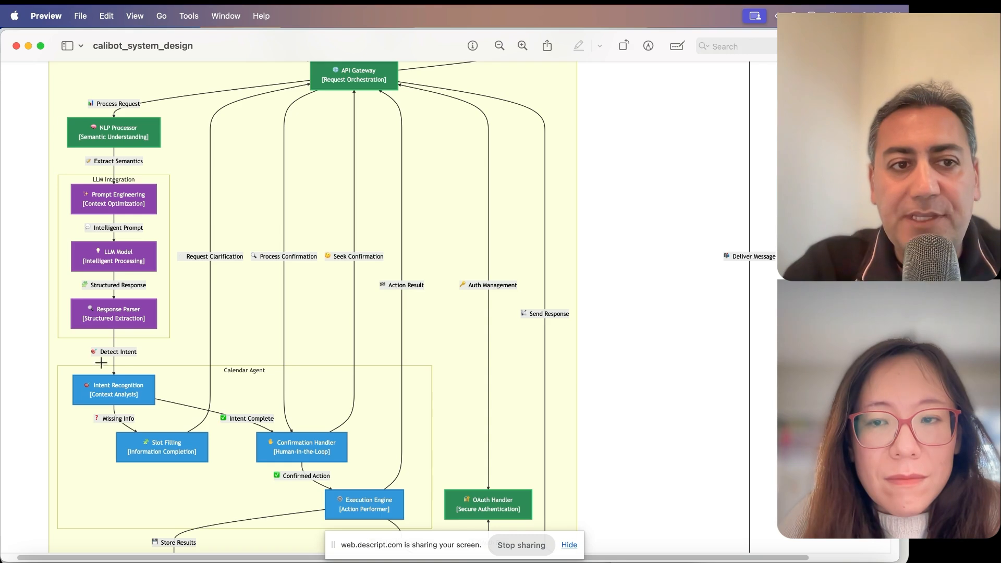
mouse_move(171, 173)
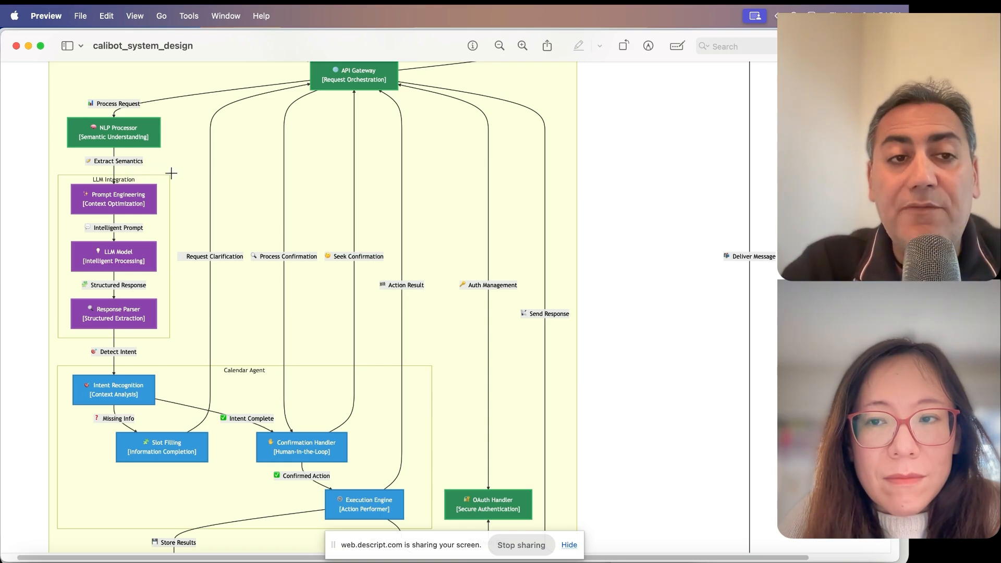
mouse_move(188, 222)
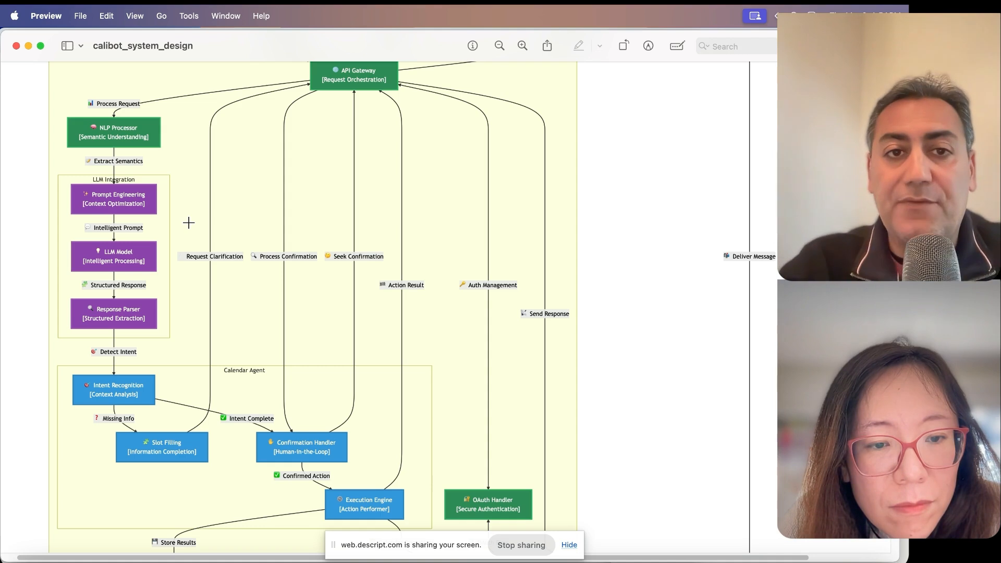
mouse_move(223, 442)
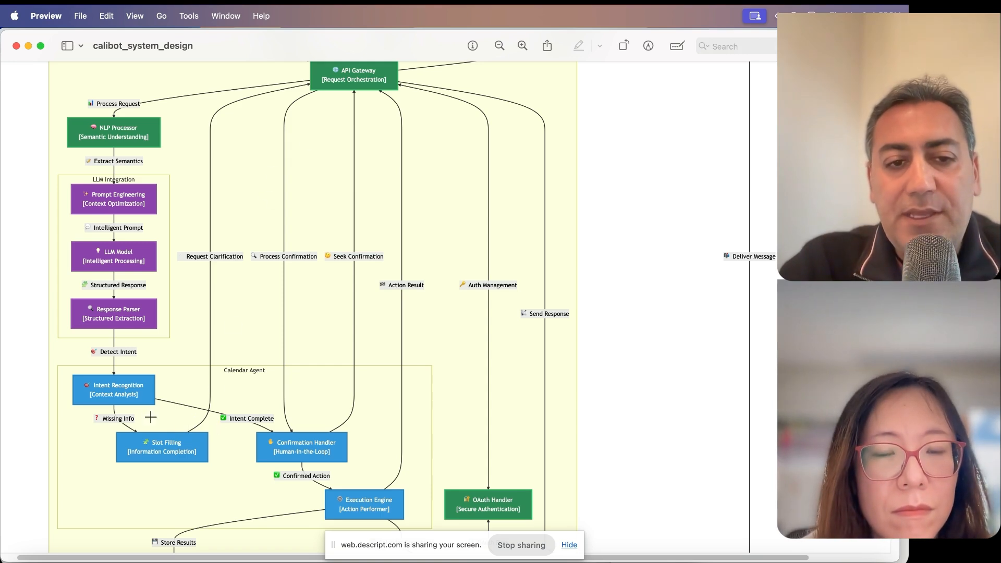
mouse_move(276, 458)
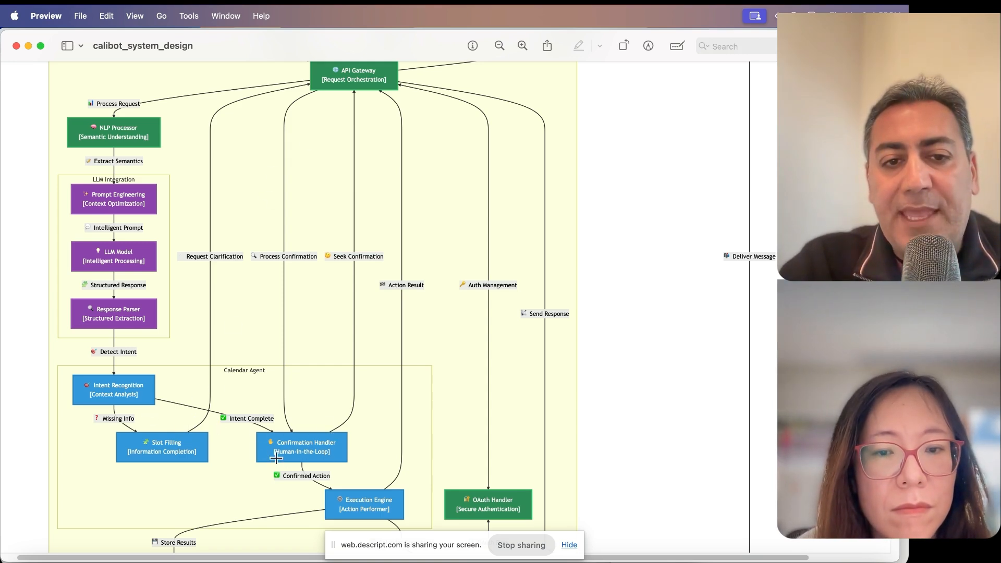
scroll(down, 3)
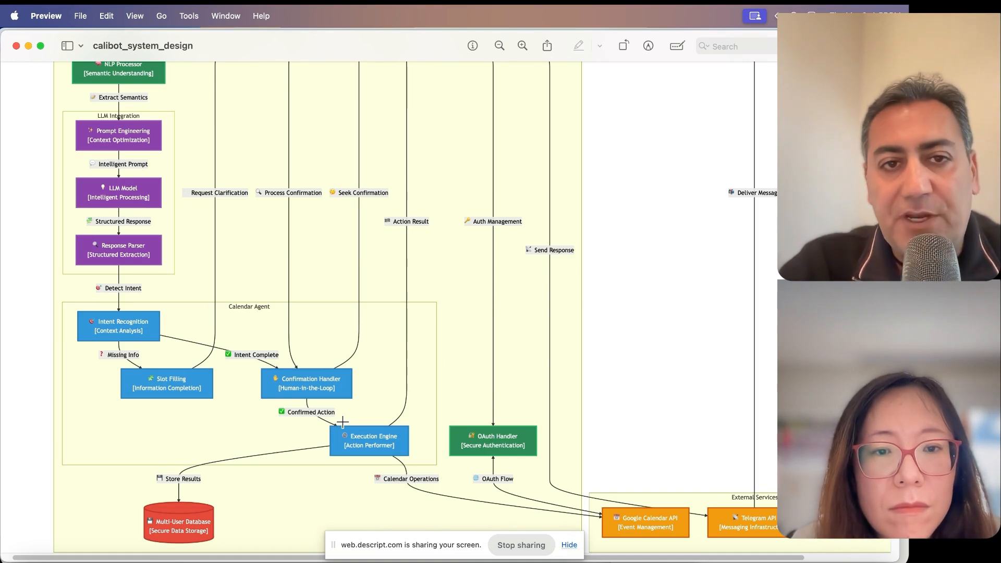
mouse_move(341, 436)
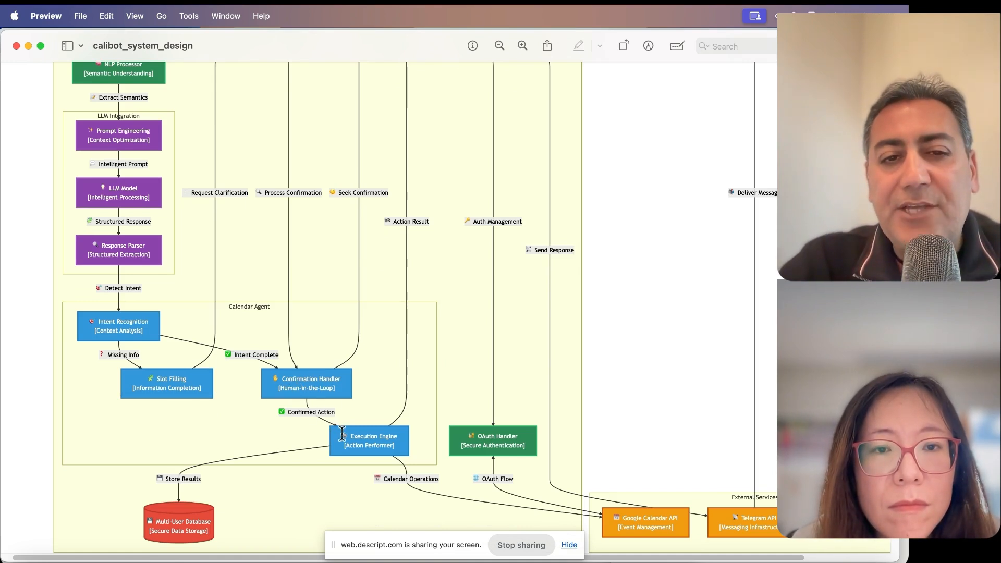
mouse_move(326, 423)
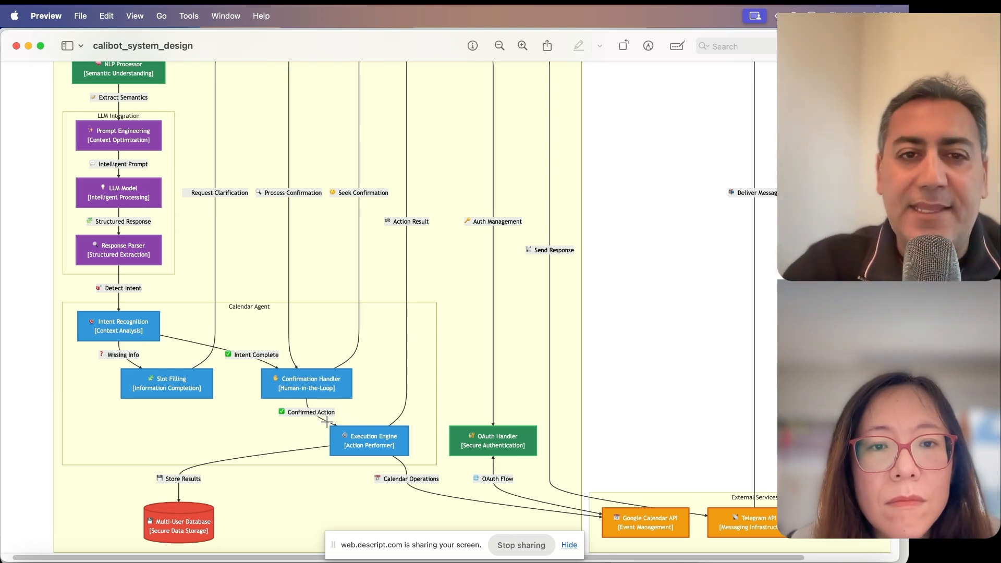
mouse_move(343, 432)
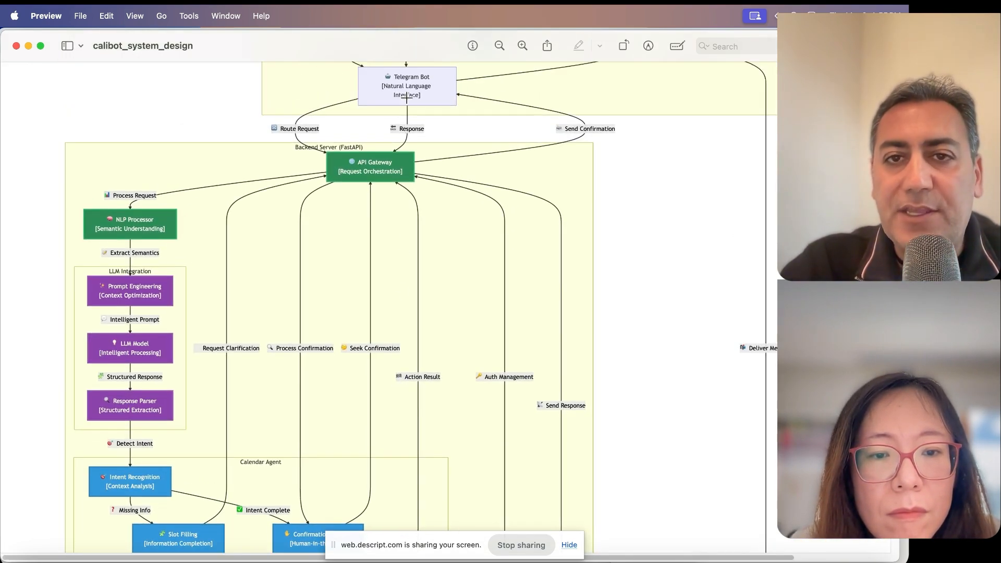
scroll(down, 3)
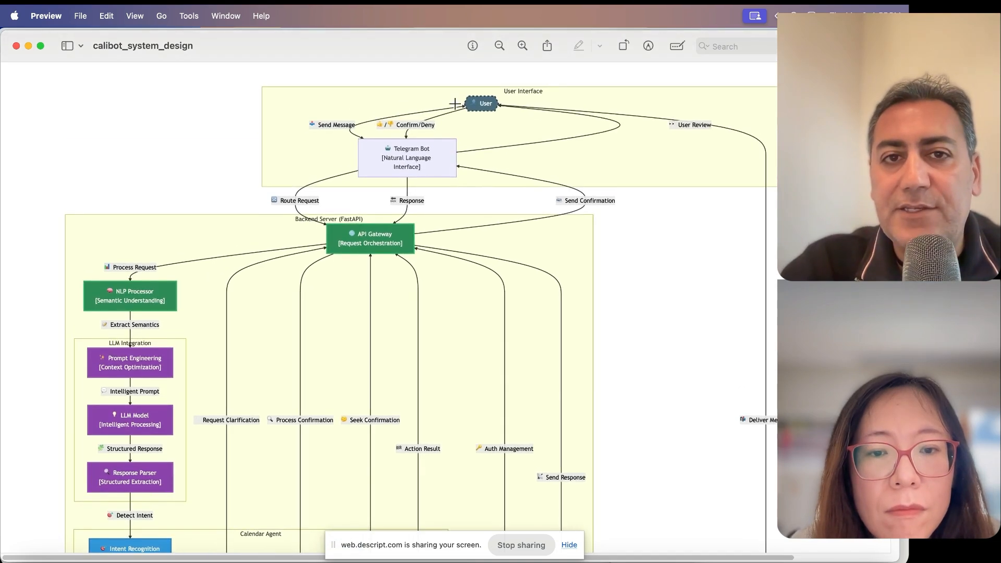
mouse_move(341, 237)
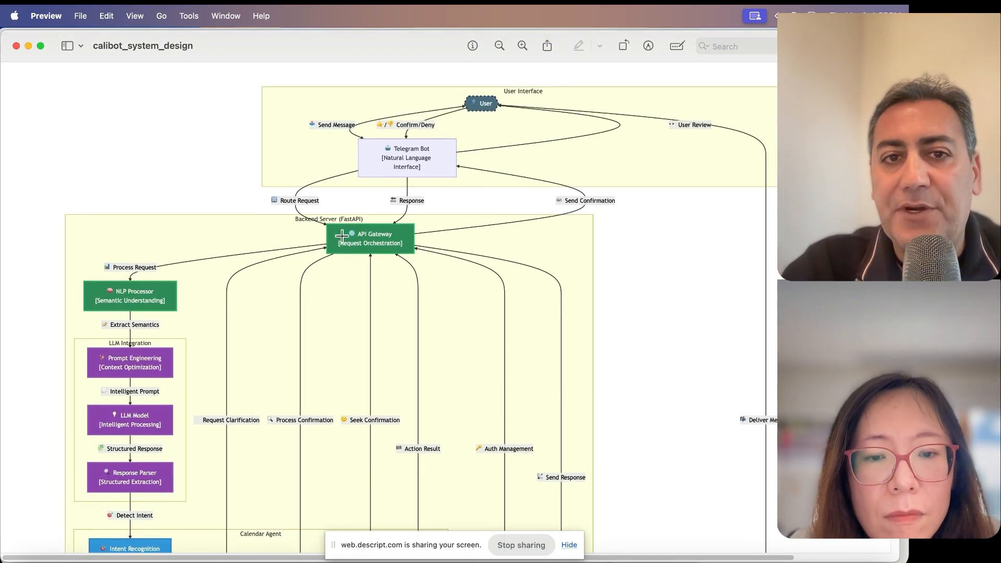
scroll(down, 3)
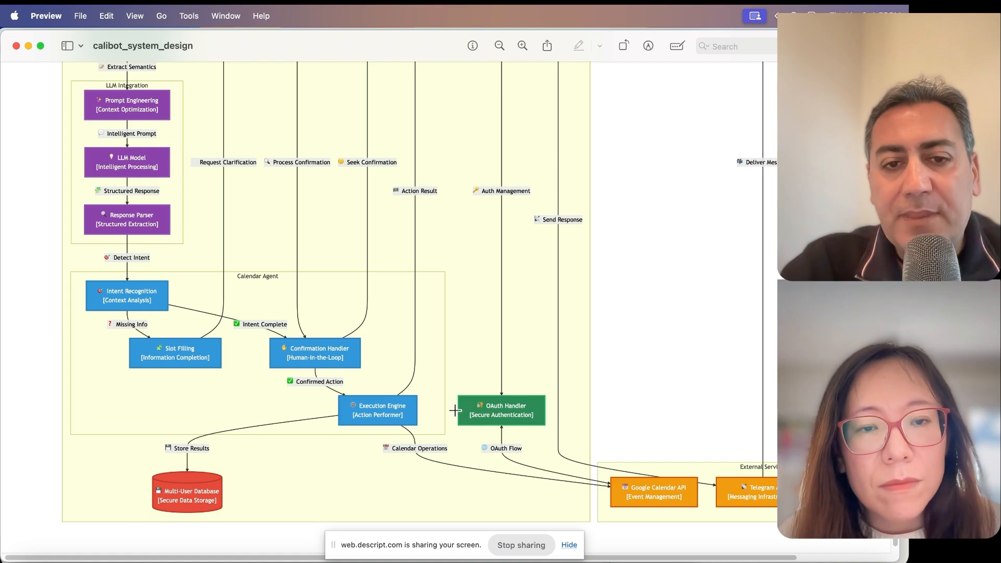
mouse_move(516, 471)
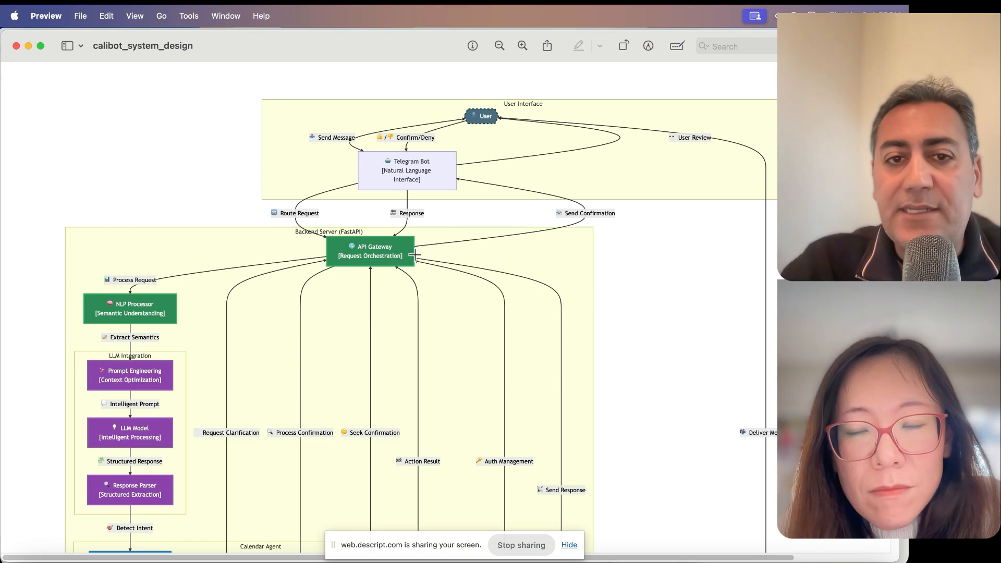
mouse_move(493, 272)
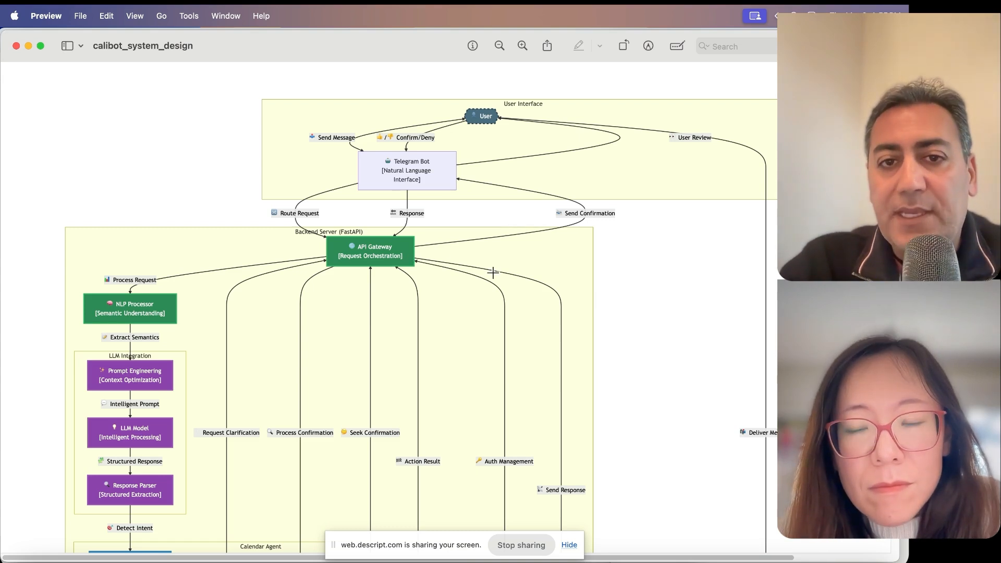
scroll(down, 3)
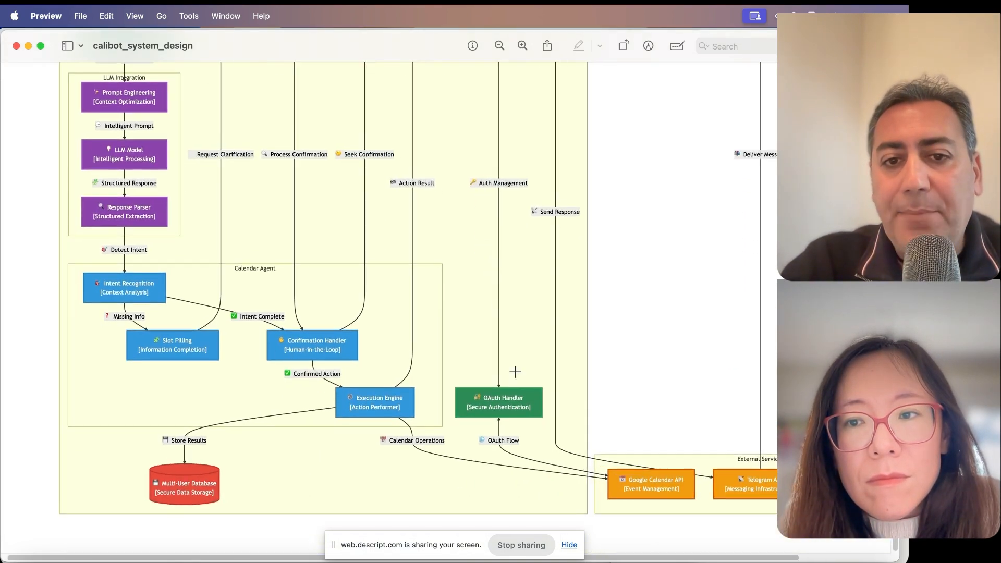
mouse_move(509, 423)
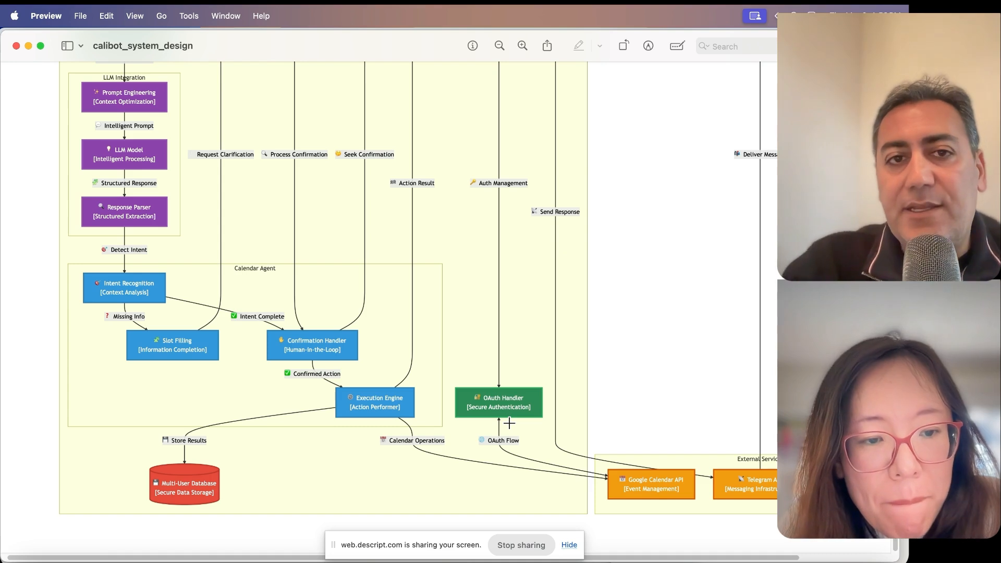
mouse_move(540, 458)
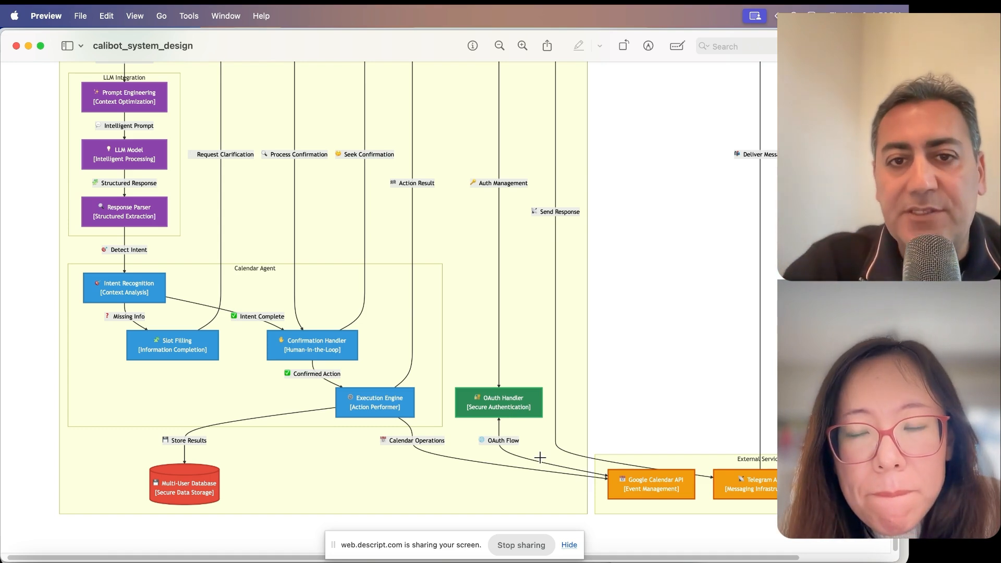
mouse_move(234, 431)
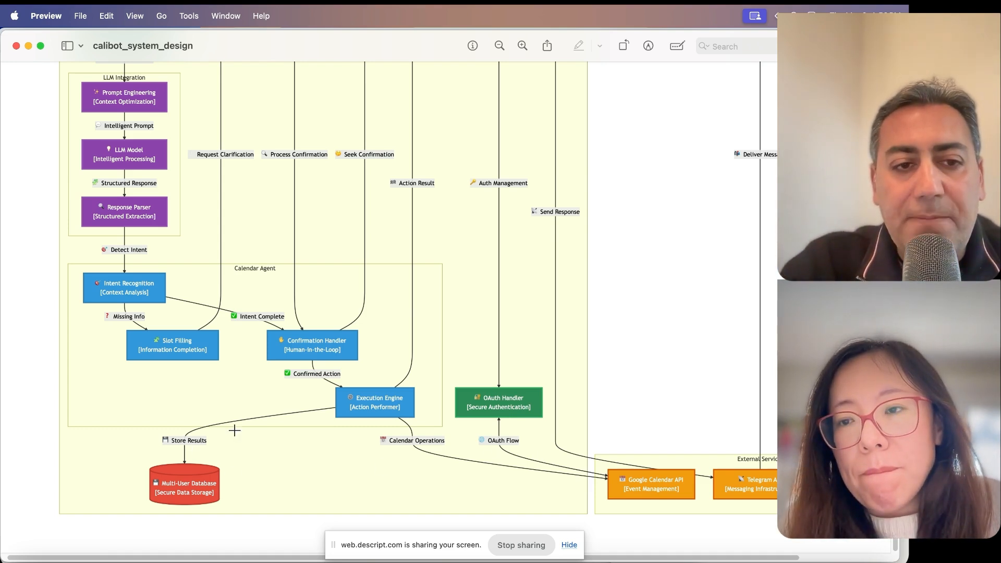
mouse_move(249, 480)
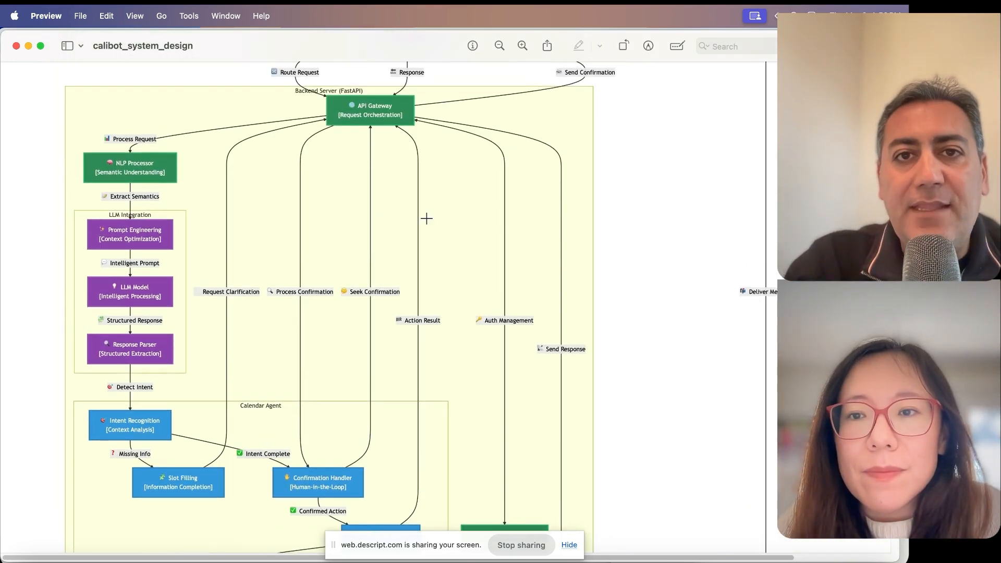
click(499, 46)
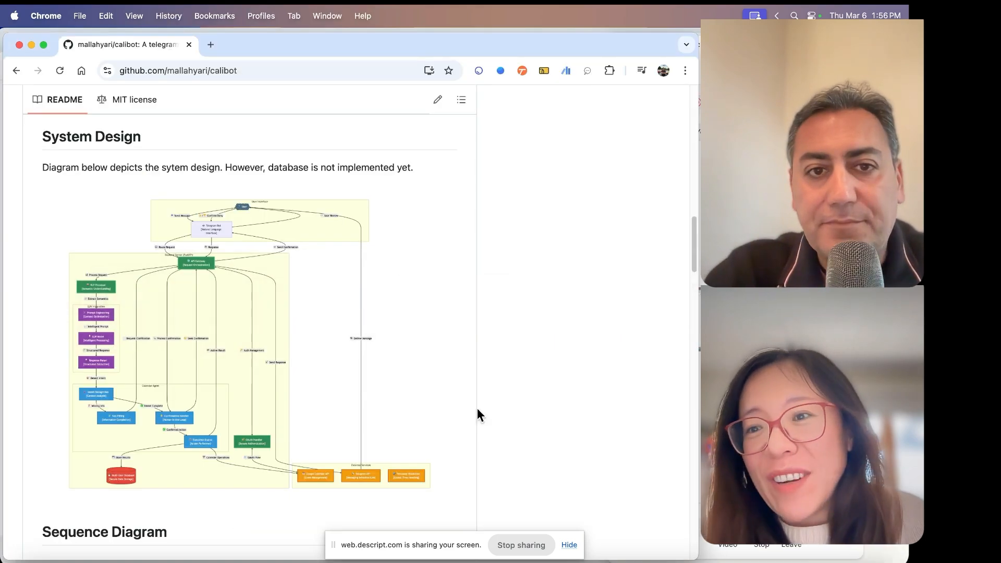
Scroll the CaliBOT README down to the System Design heading and its diagram
scroll(down, 3)
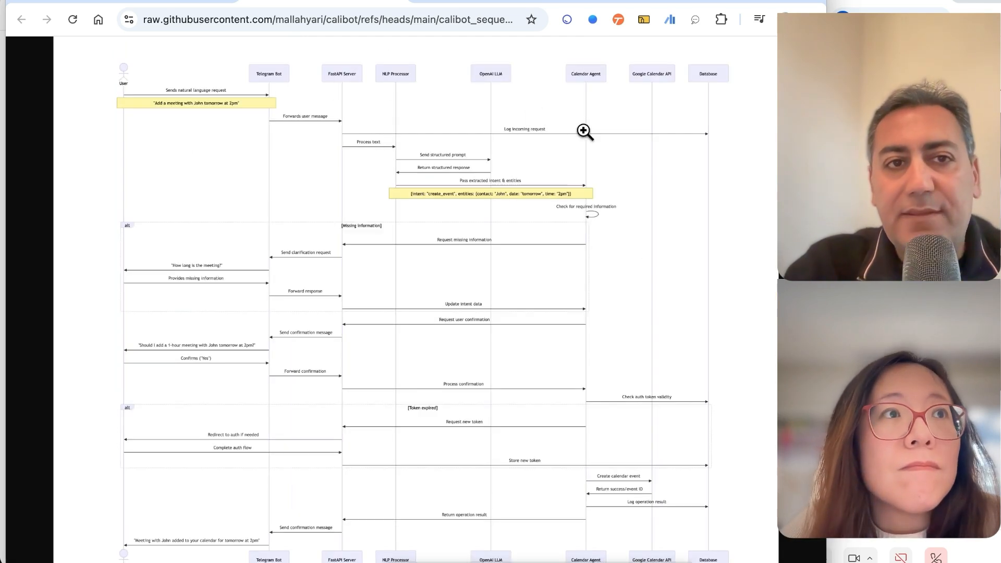
mouse_move(286, 123)
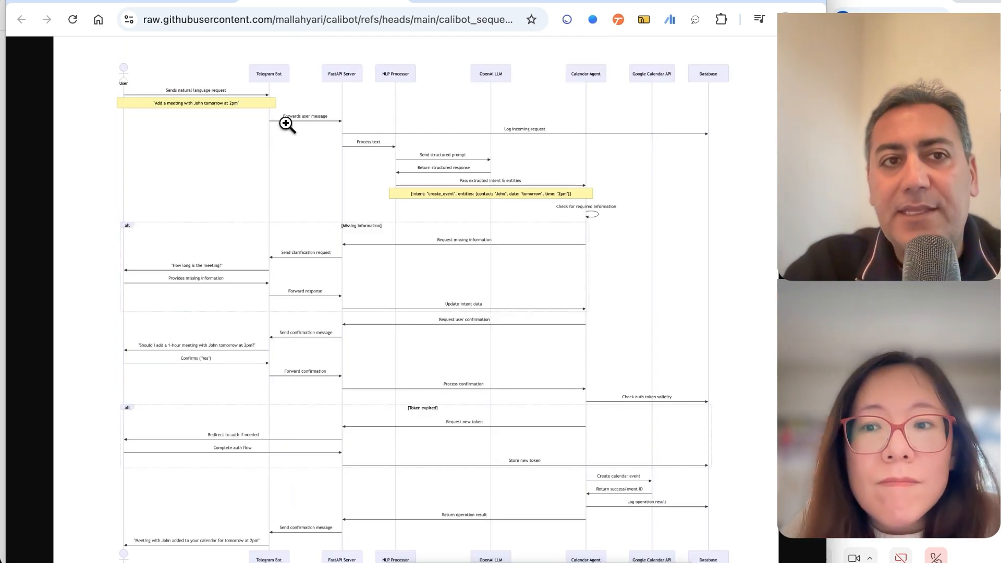
mouse_move(289, 128)
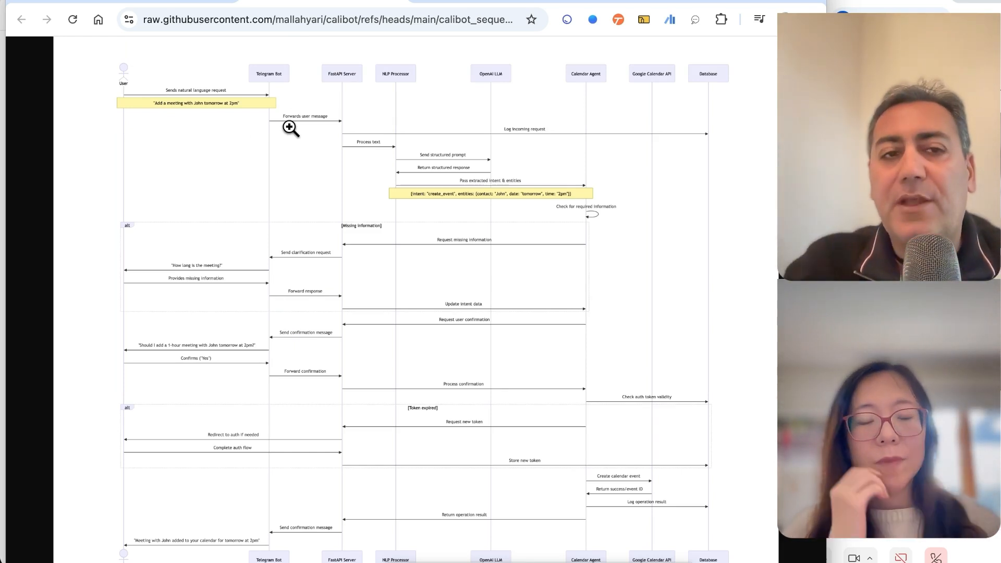
mouse_move(117, 95)
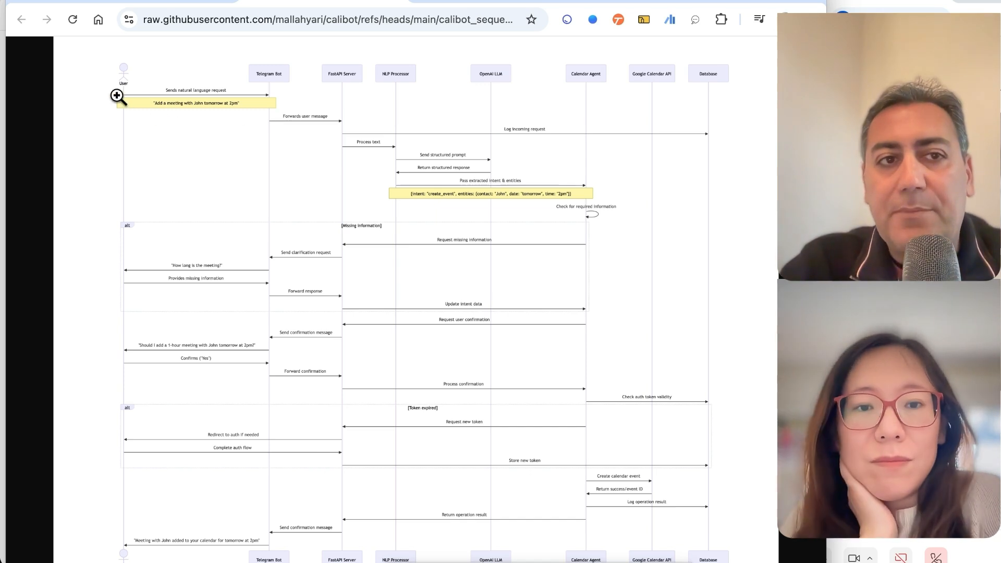